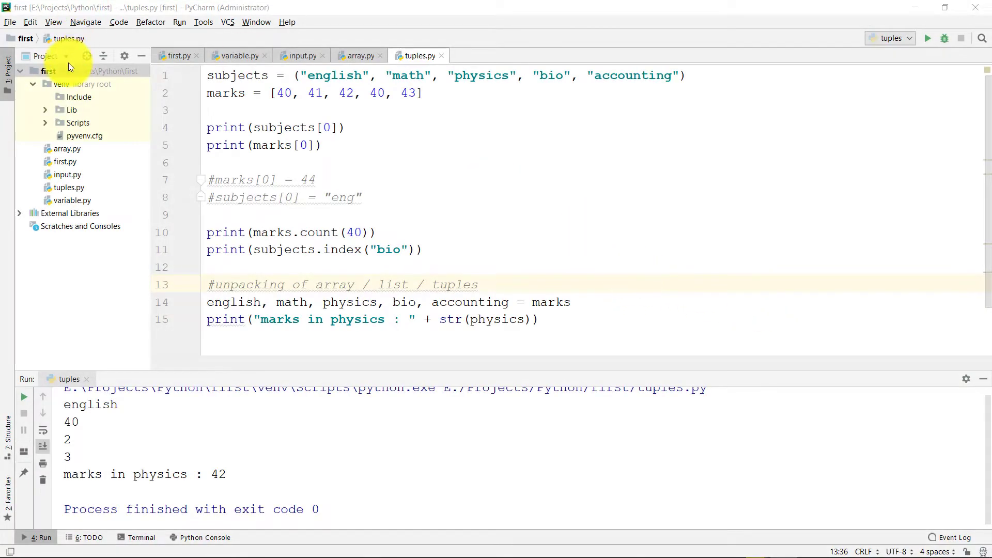
Create a new Python file named sets.py in the project
{"action": "right_click", "coordinate": [63, 69]}
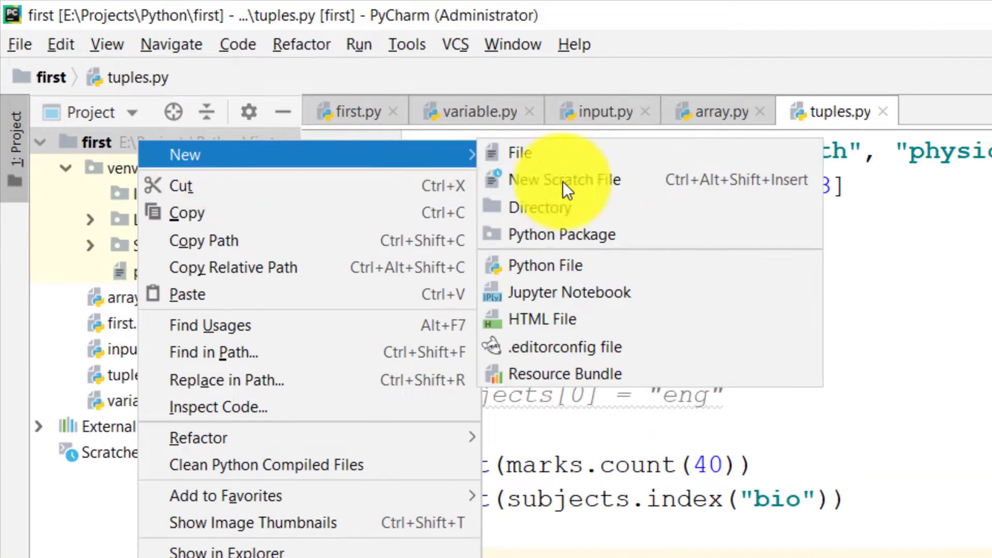
{"action": "left_click", "coordinate": [545, 264]}
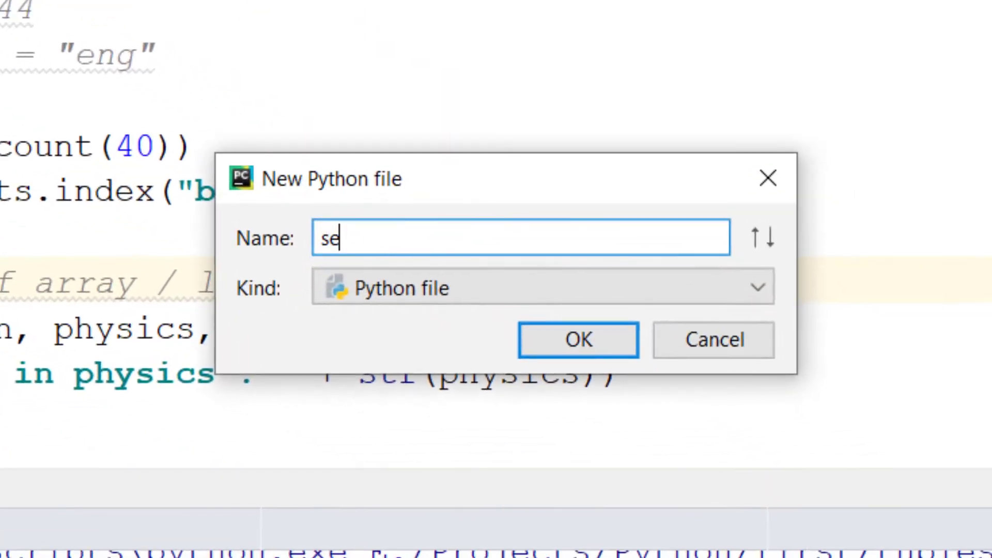
{"action": "left_click", "coordinate": [577, 341]}
{"action": "type", "text": "s"}
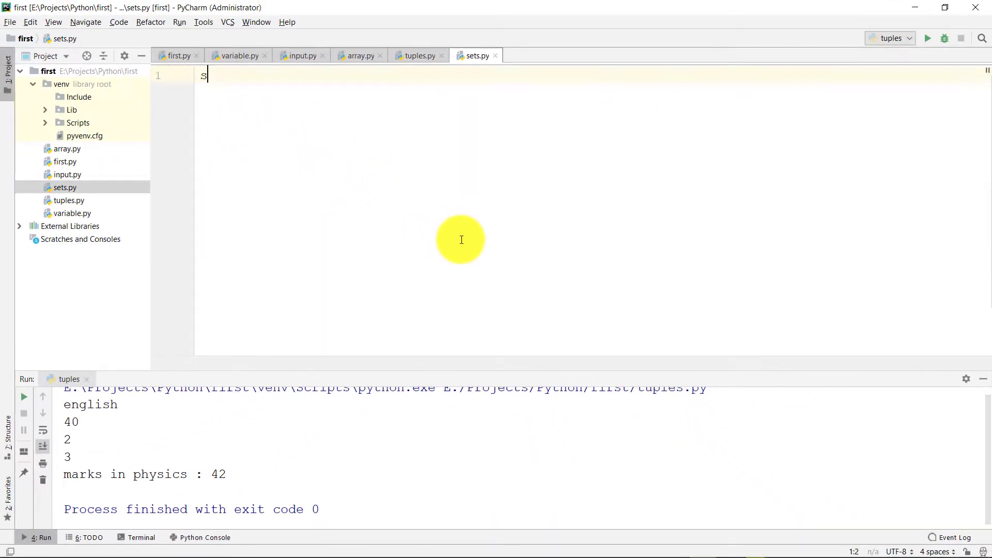
Define subjectsA as the set {"English", "Urdu"}
{"action": "type", "text": "ubjects"}
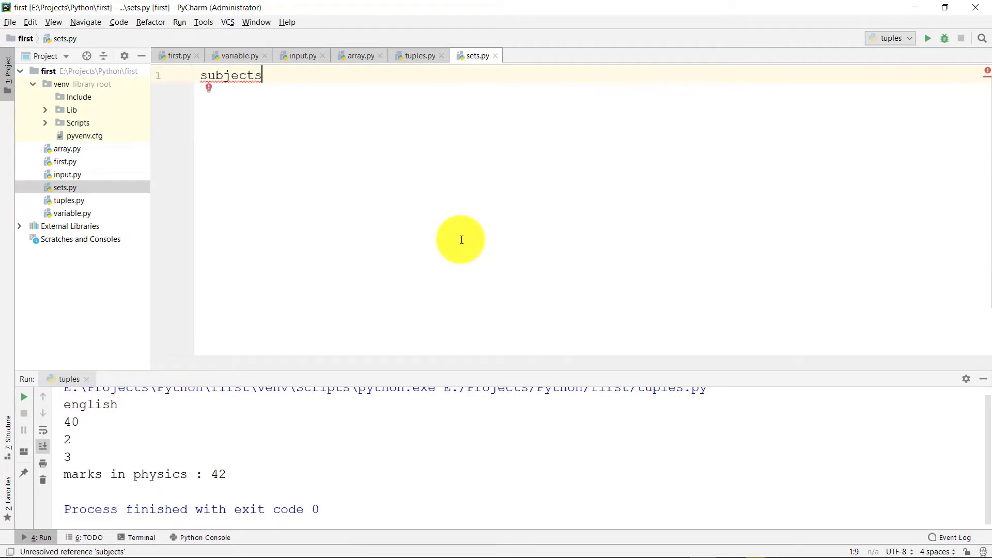
{"action": "type", "text": "A"}
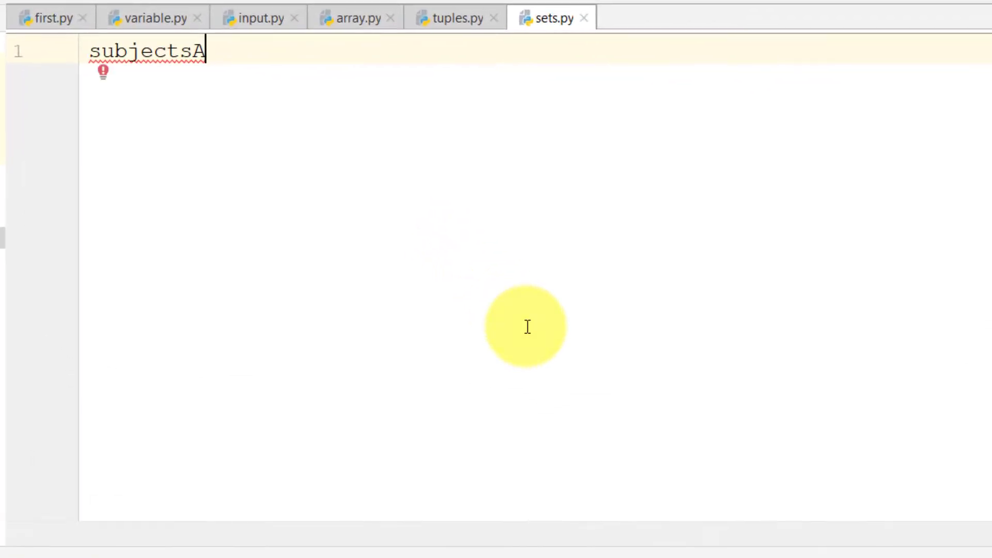
{"action": "type", "text": "= {\""}
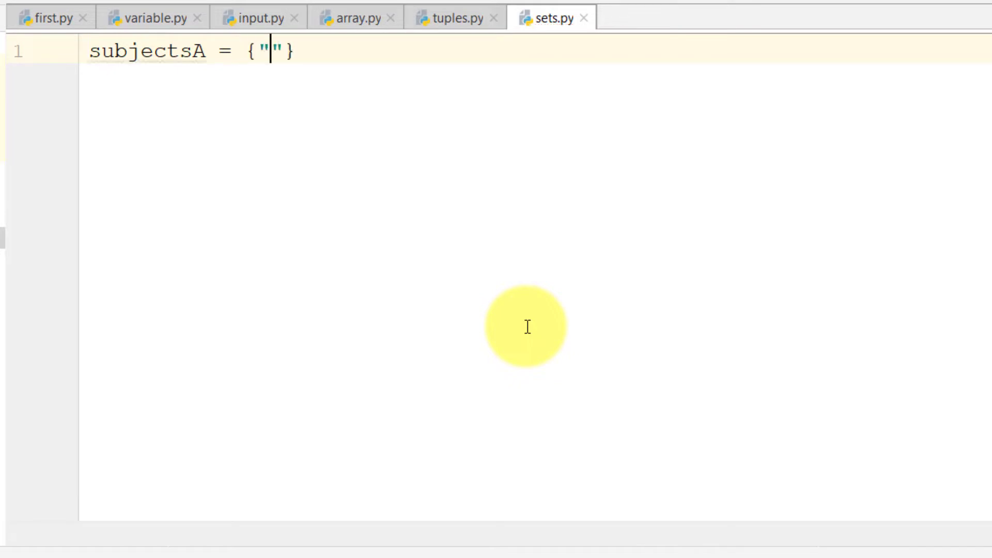
{"action": "type", "text": "Eng"}
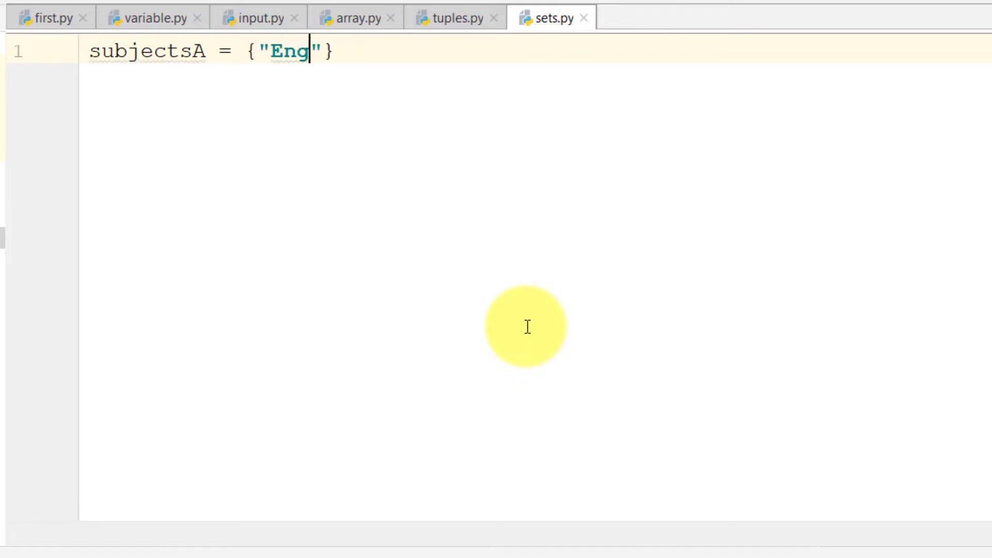
{"action": "type", "text": "lish"}
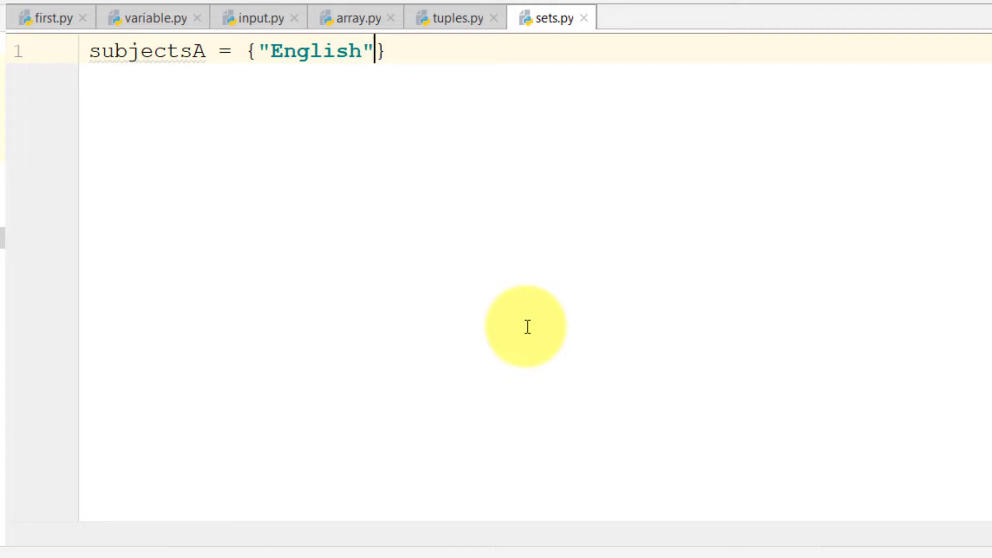
{"action": "type", "text": ", \"U\""}
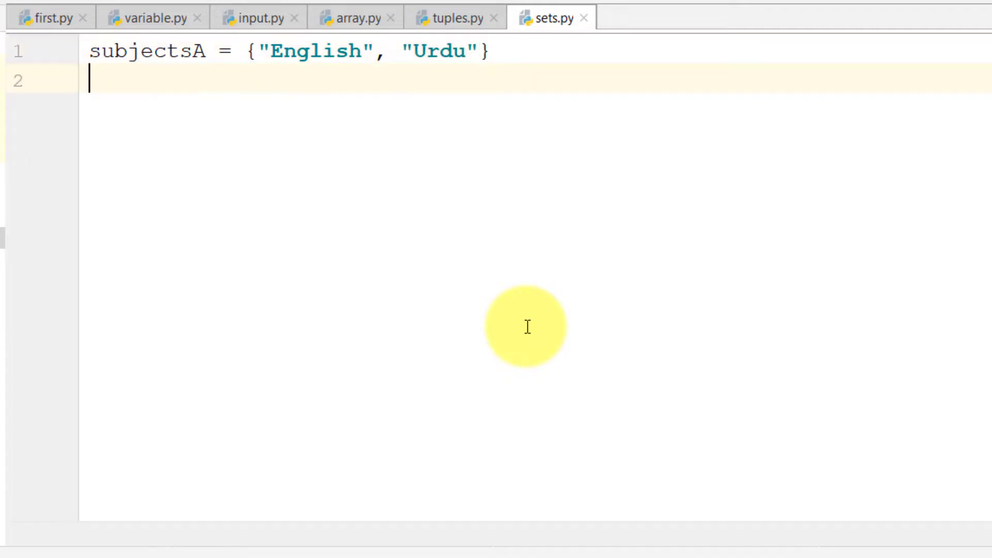
Define subjectsB as {"Physics", "Chemistry", "Math"} and print both sets
{"action": "type", "text": "subjectsB"}
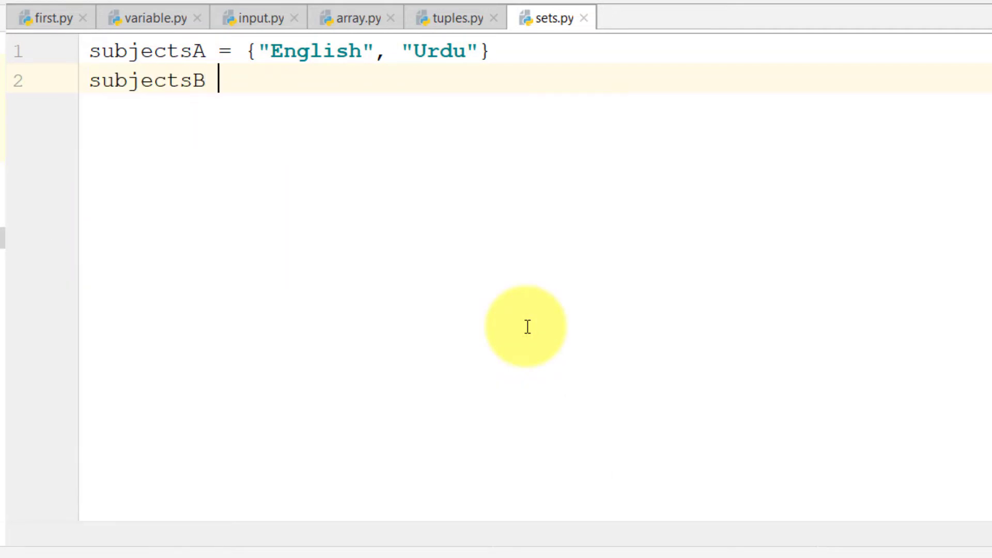
{"action": "type", "text": "="}
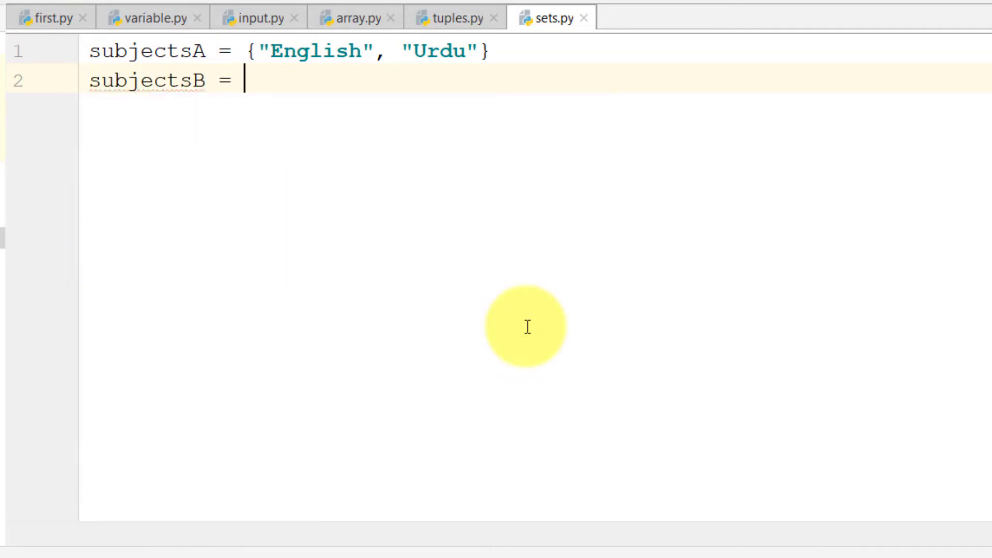
{"action": "type", "text": "{\"Physics\"}"}
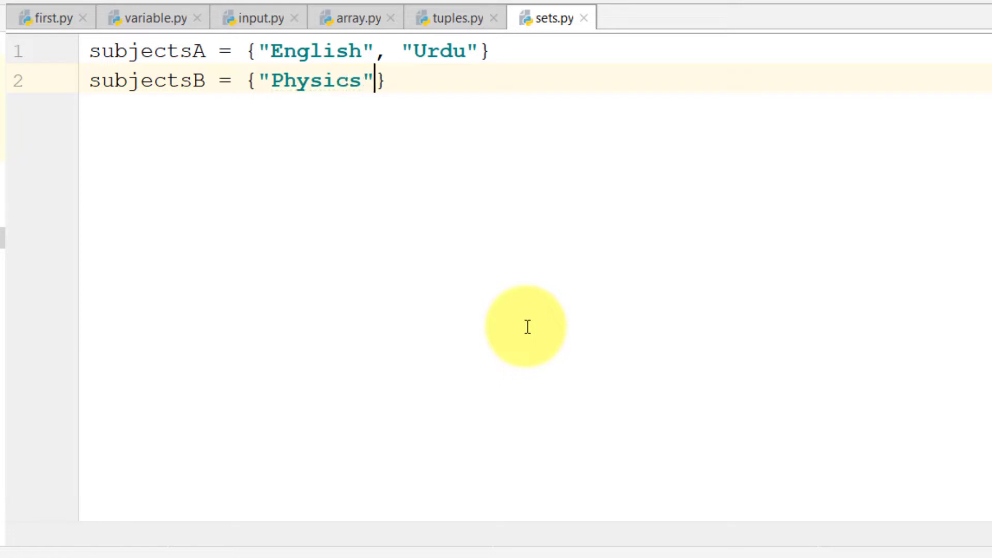
{"action": "type", "text": ", \"Chemistry\""}
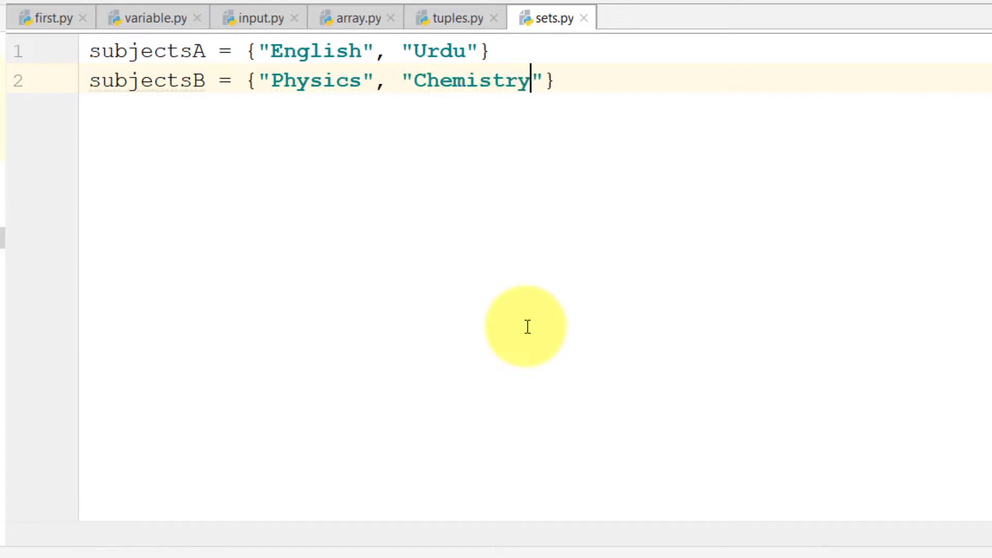
{"action": "type", "text": ", \"Math\""}
{"action": "type", "text": "print"}
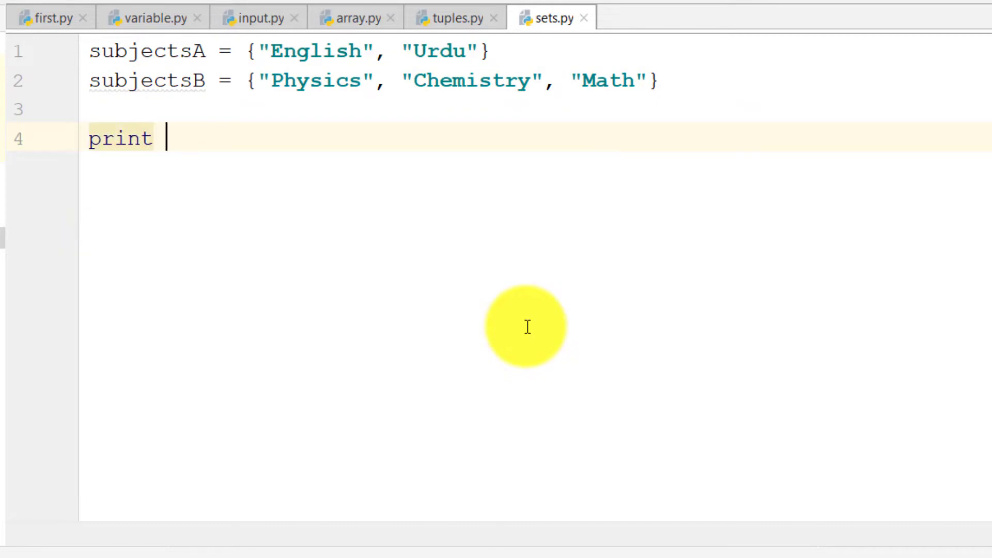
{"action": "type", "text": "(subjectsA)"}
{"action": "type", "text": "print(subjectsB)"}
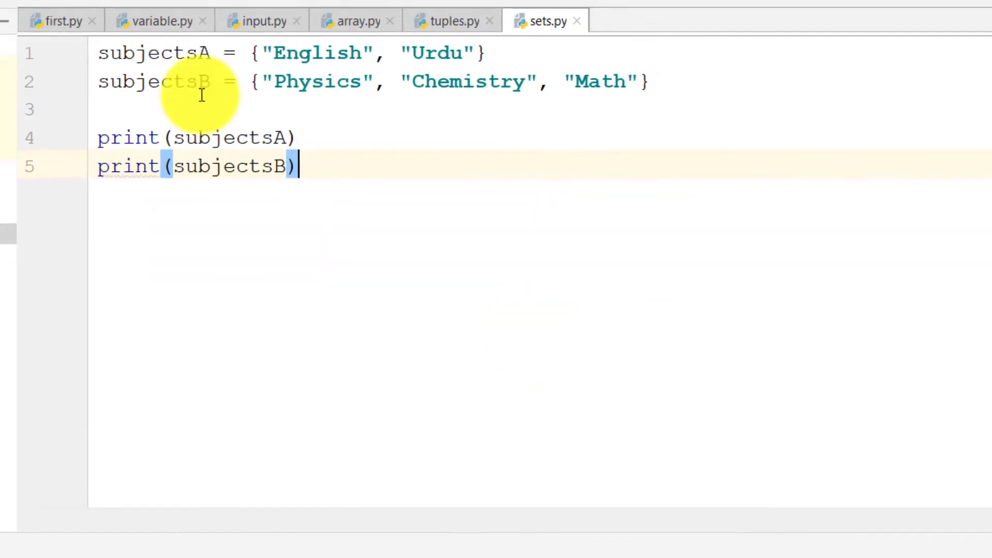
Run sets.py via Run > Run..., then begin an empty print() on line 7
{"action": "left_click", "coordinate": [151, 2]}
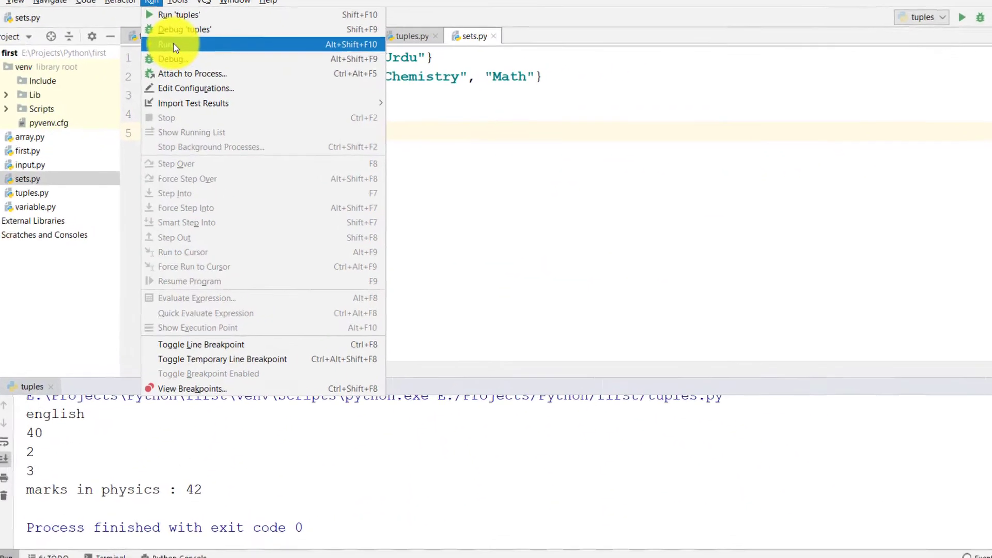
{"action": "left_click", "coordinate": [165, 45]}
{"action": "type", "text": ", \"Physics\""}
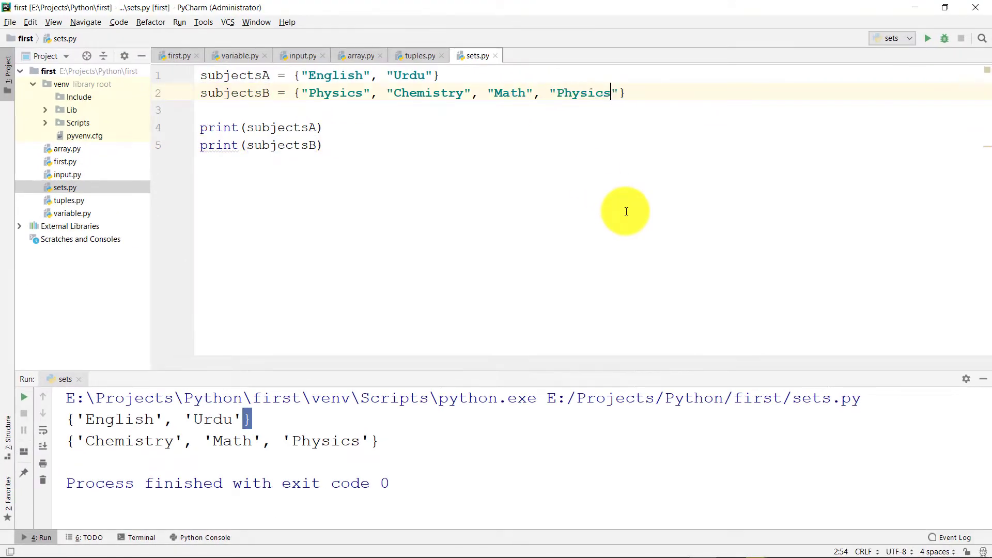
{"action": "left_click", "coordinate": [10, 21]}
{"action": "type", "text": "print("}
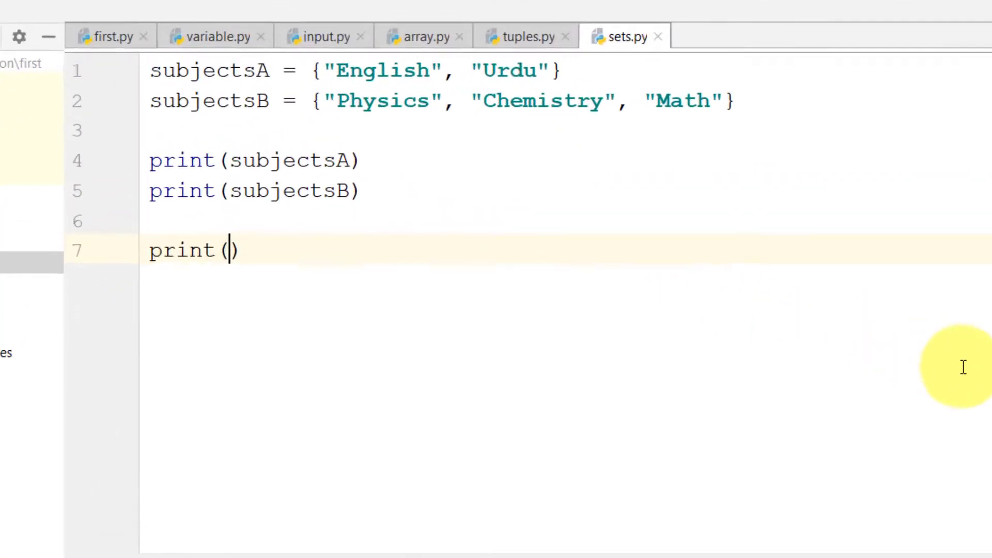
Print subjectsA[0], run to see the indexing TypeError, then delete that line
{"action": "type", "text": "subjectsA"}
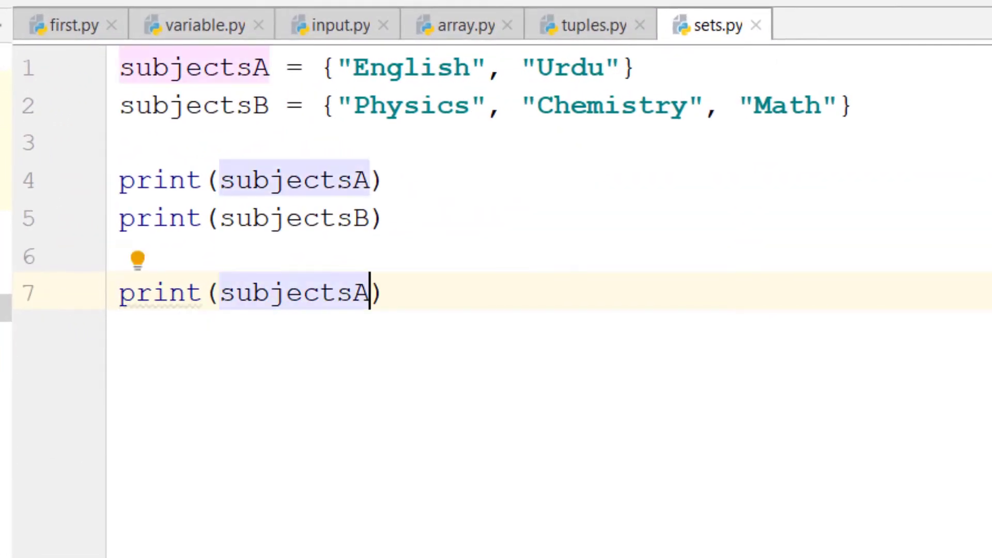
{"action": "type", "text": "[0]"}
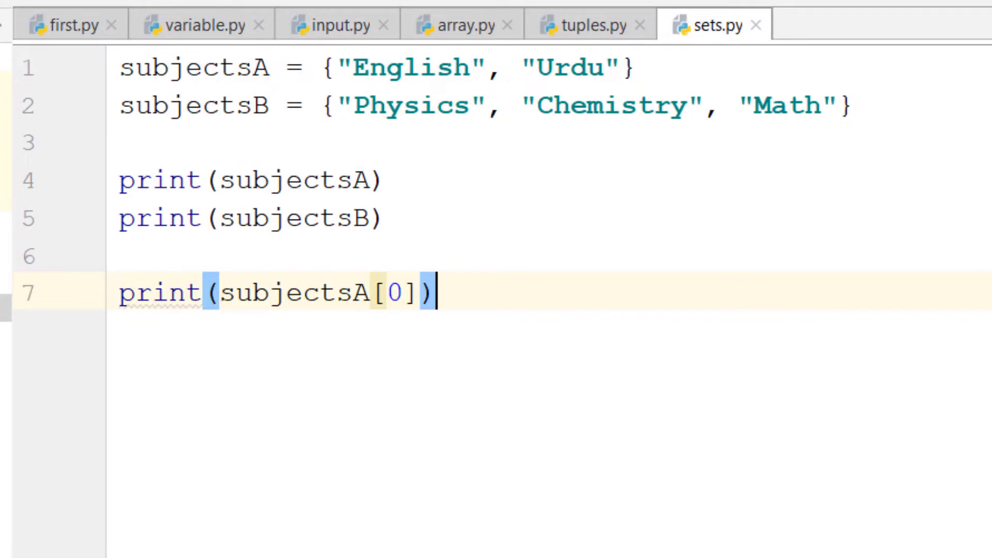
{"action": "left_click", "coordinate": [929, 39]}
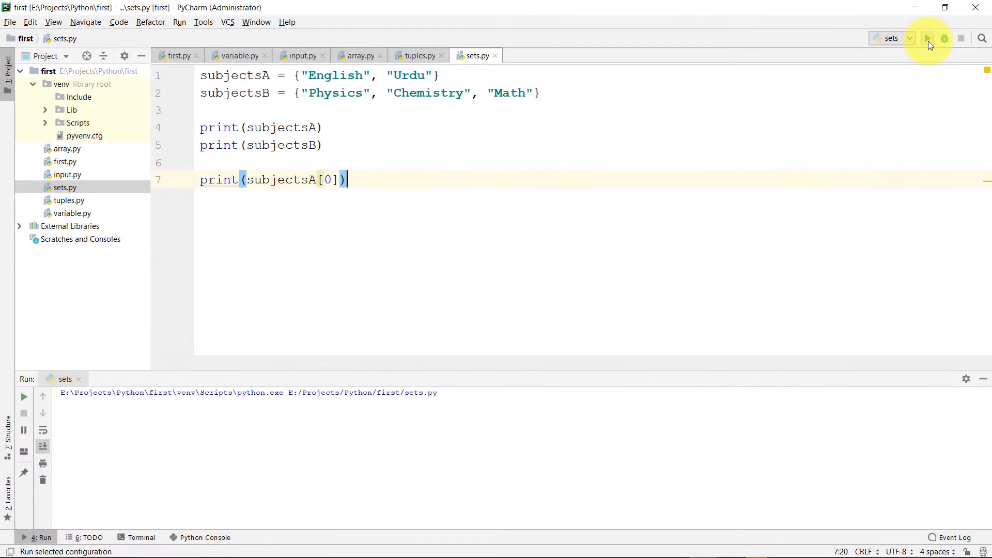
{"action": "left_click", "coordinate": [928, 39]}
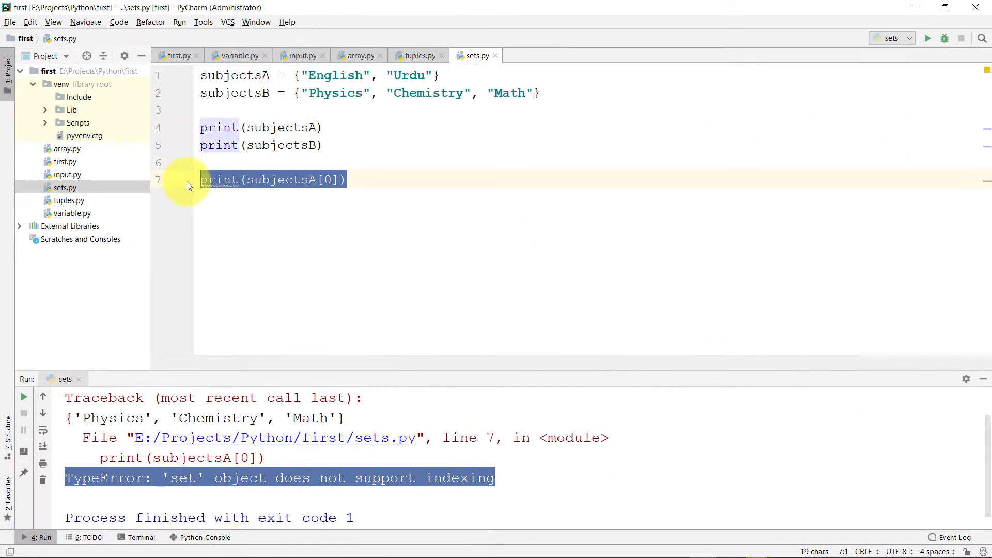
{"action": "key", "text": "delete"}
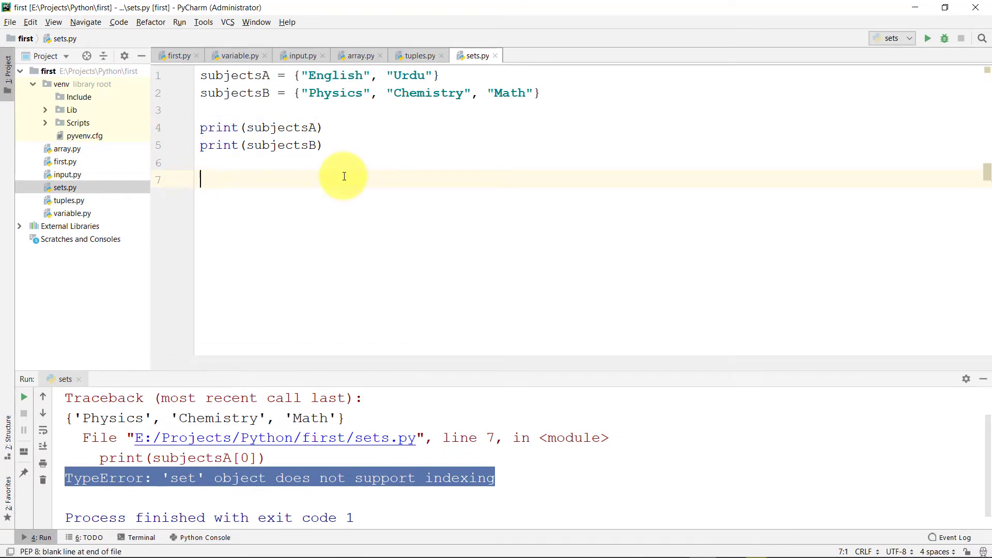
Add "Accounting" to subjectsB, print subjectsB, and rerun sets.py
{"action": "type", "text": "subje"}
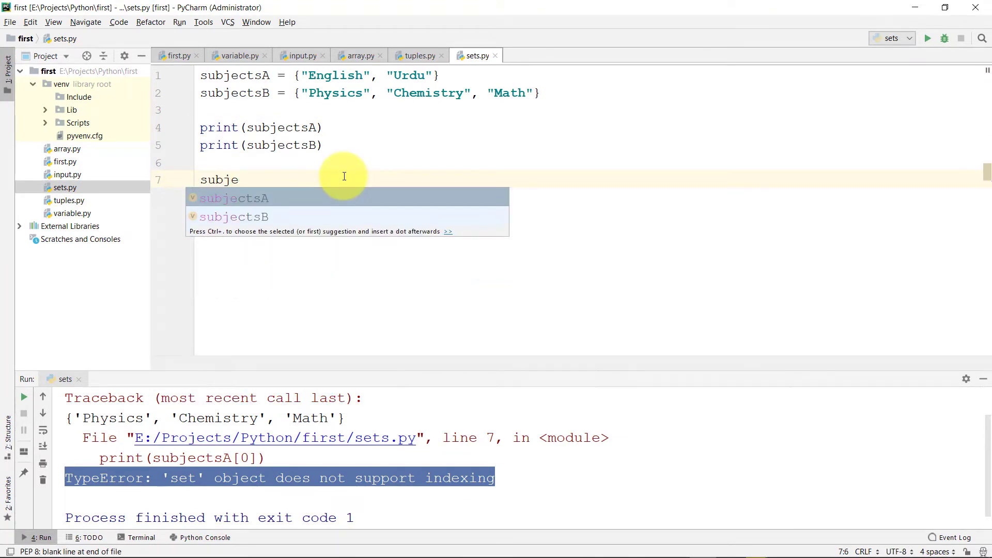
{"action": "type", "text": "ctsB.ad"}
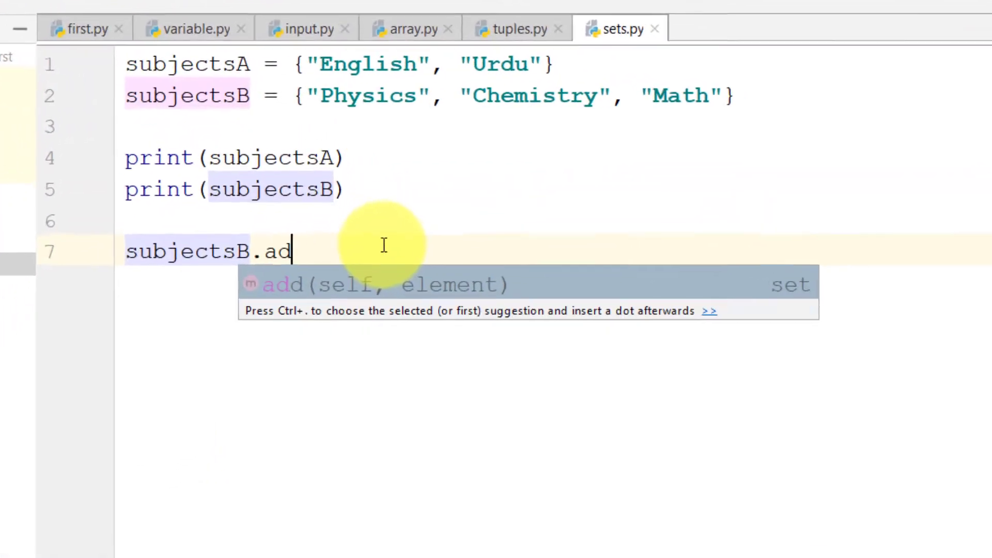
{"action": "type", "text": "d(\"Accounting"}
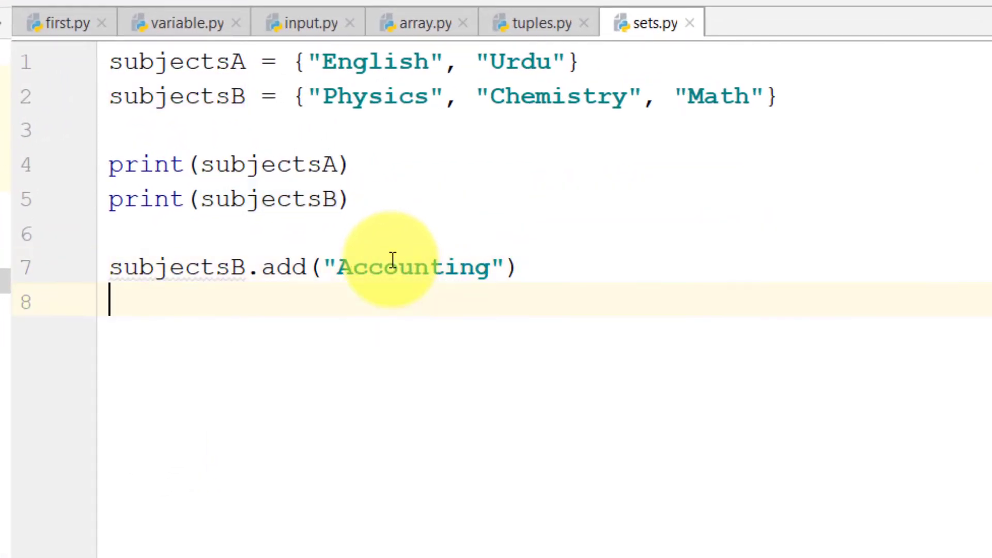
{"action": "type", "text": "print(sub"}
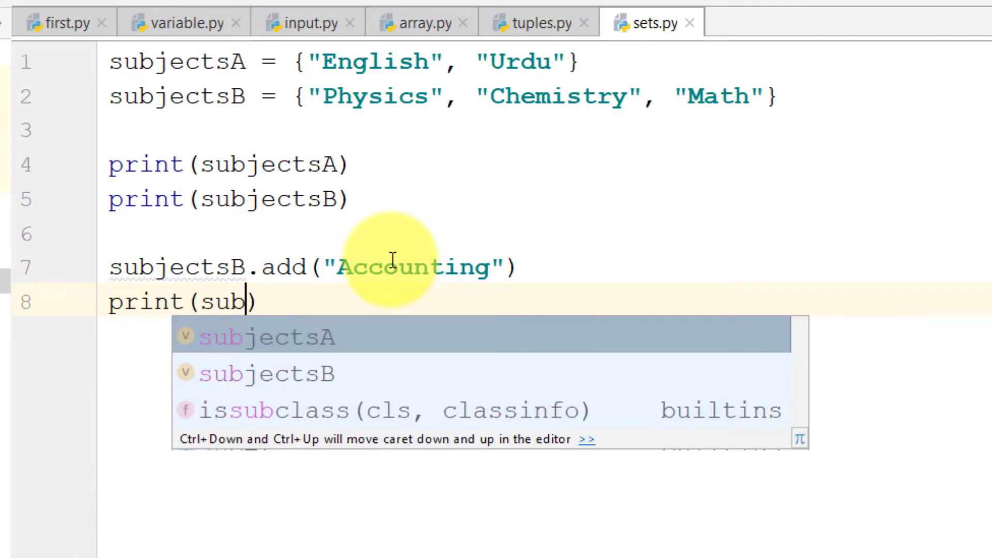
{"action": "left_click", "coordinate": [928, 39]}
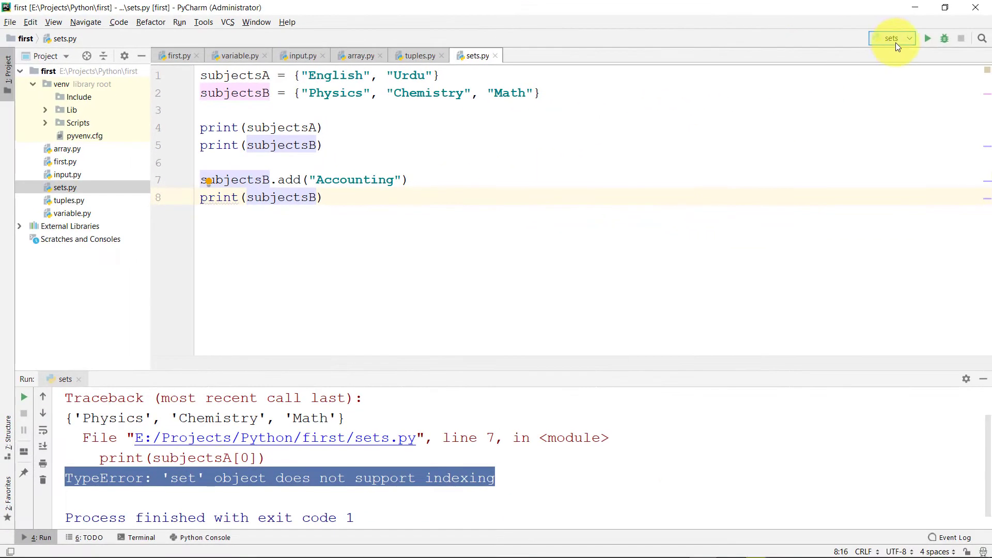
{"action": "left_click", "coordinate": [928, 38]}
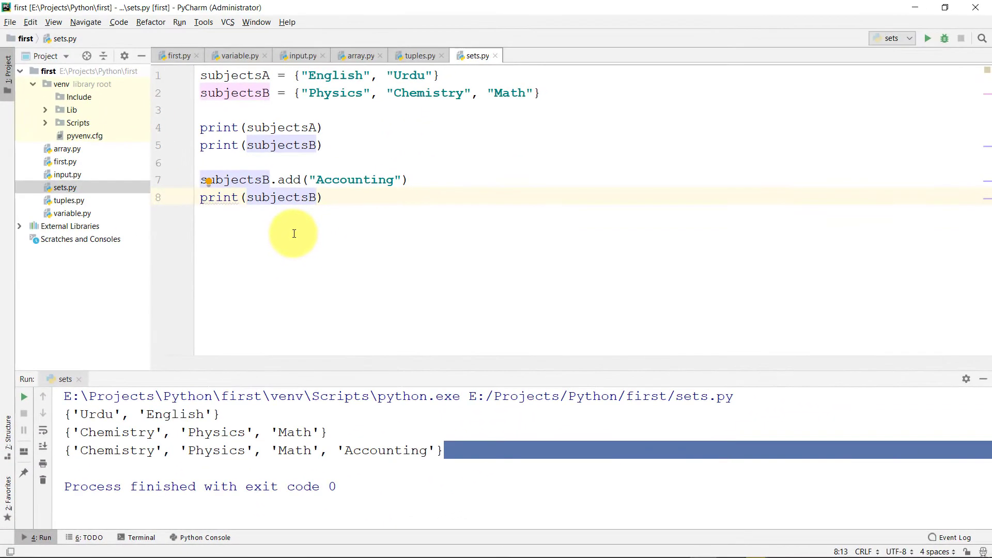
{"action": "type", "text": "s"}
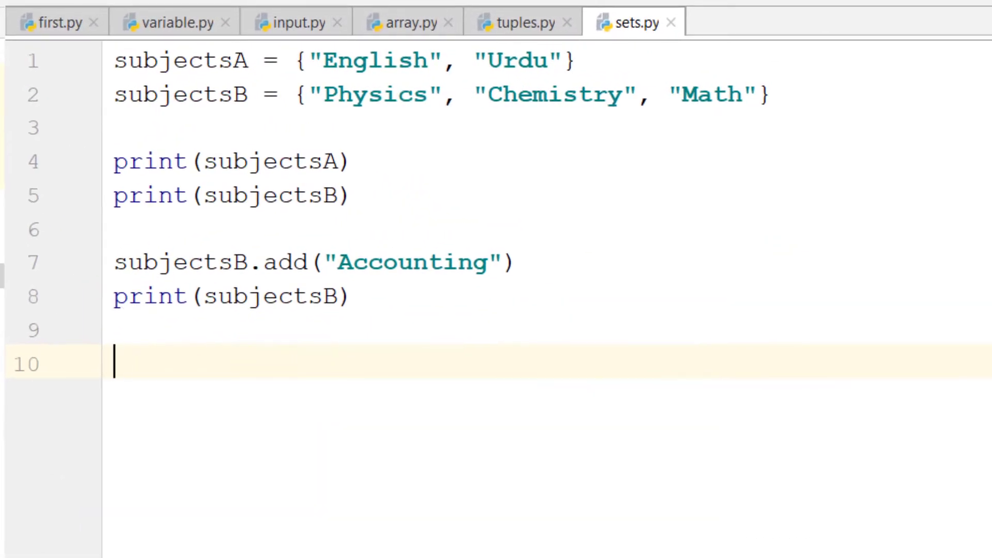
Set subjects = subjectsA, update it with subjectsB, print, and run to show six subjects
{"action": "type", "text": "subjects"}
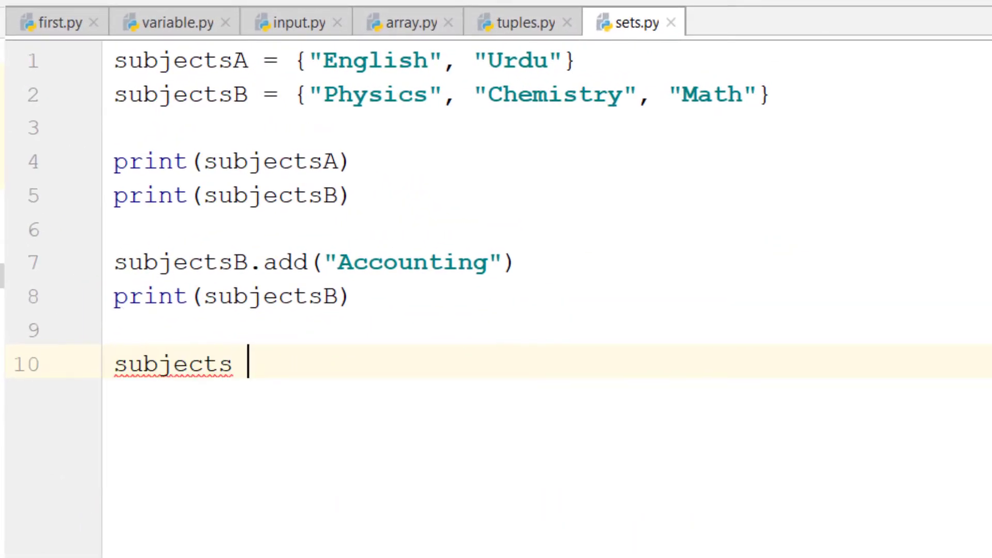
{"action": "type", "text": "= subjectsA"}
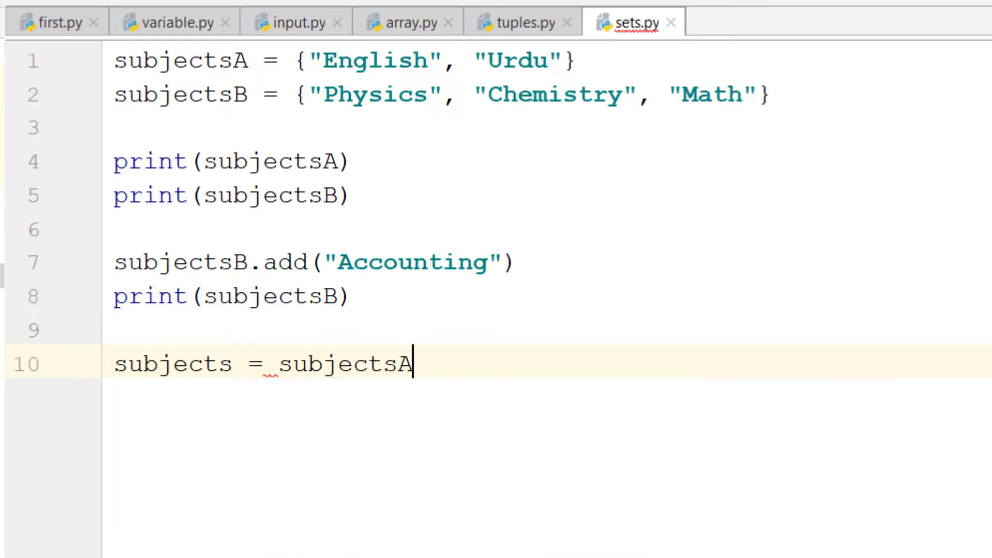
{"action": "type", "text": "subjects"}
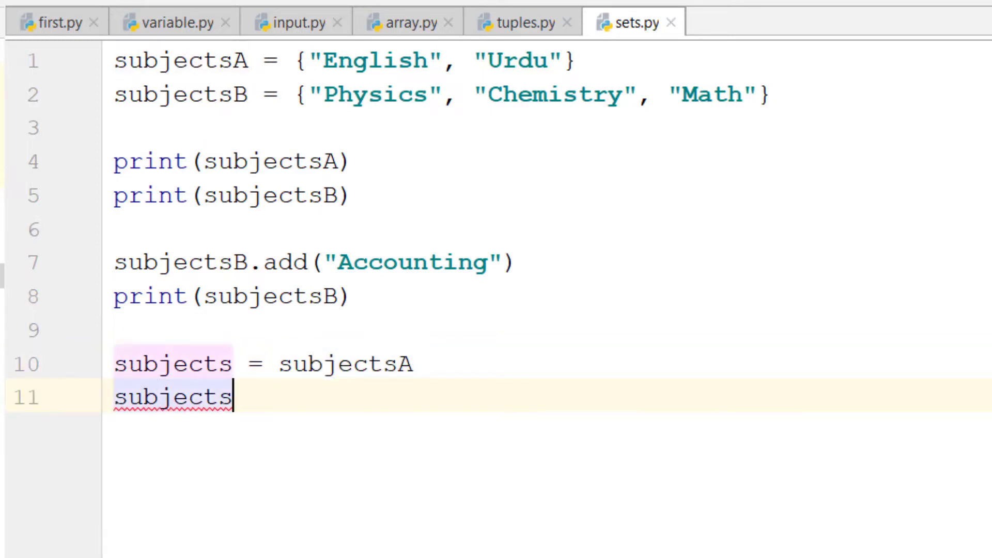
{"action": "type", "text": ".update("}
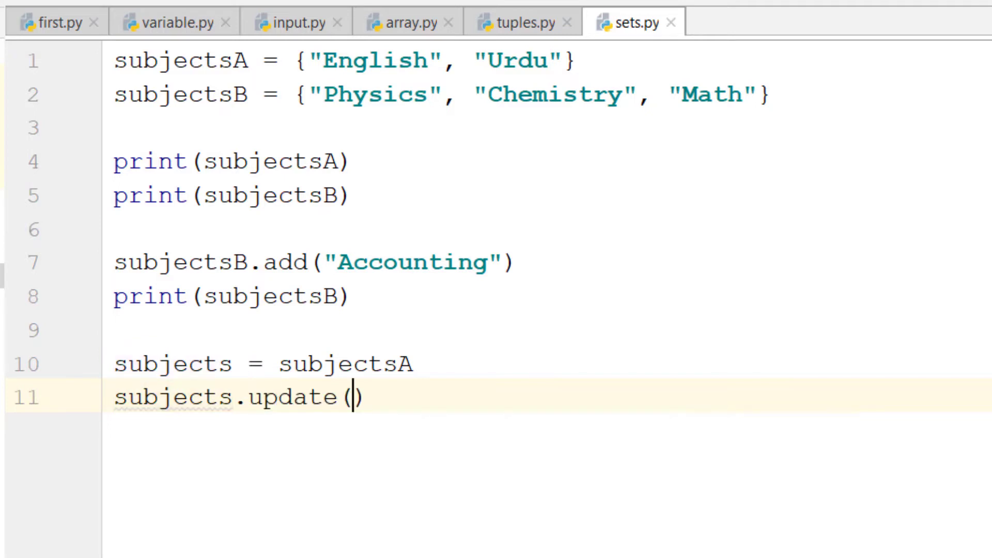
{"action": "type", "text": "subjectsB"}
{"action": "type", "text": "print(subjects)"}
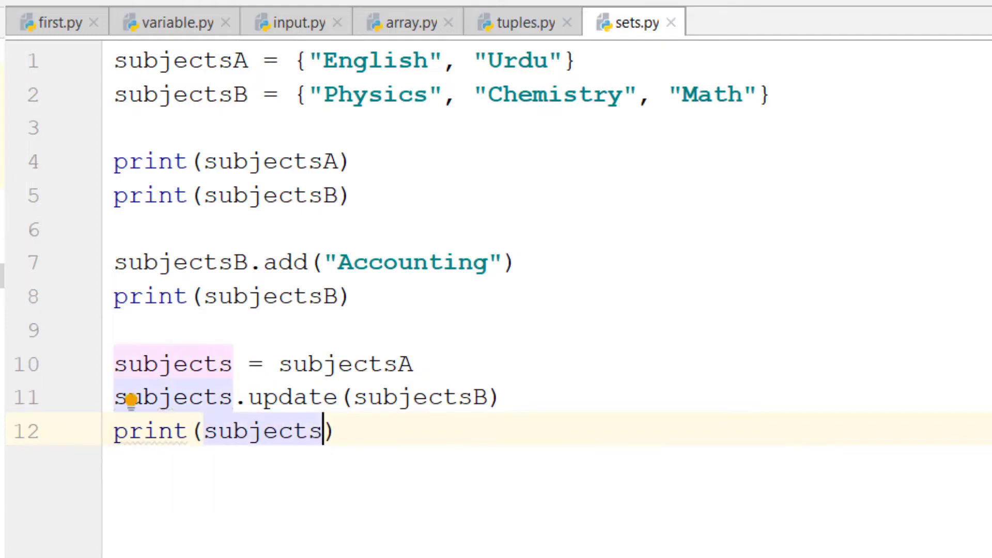
{"action": "left_click", "coordinate": [928, 38]}
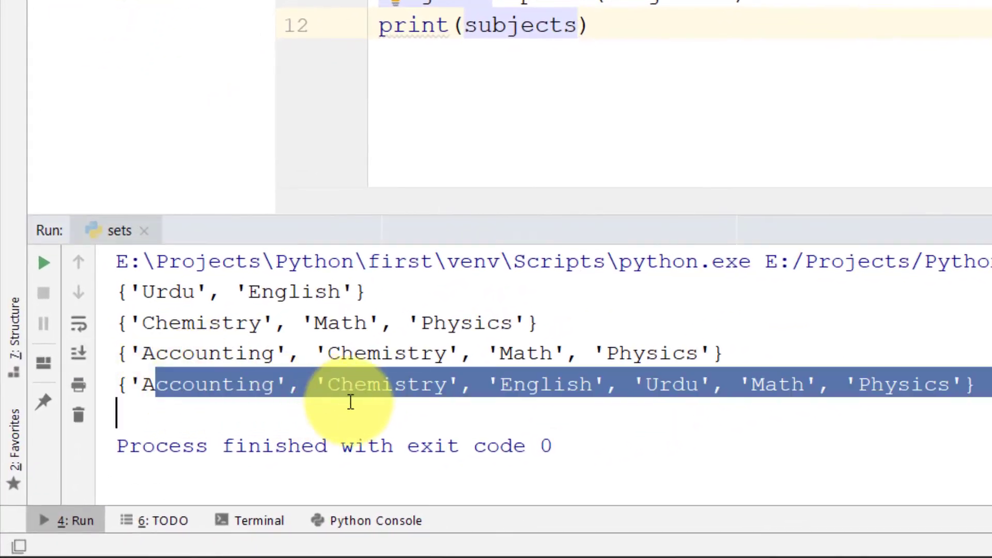
{"action": "mouse_move", "coordinate": [893, 102]}
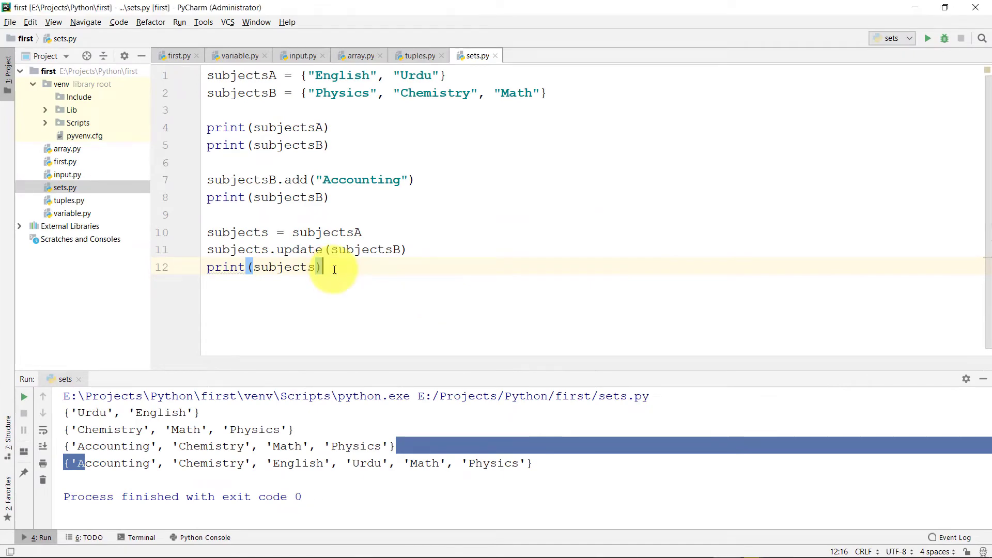
{"action": "key", "text": "enter"}
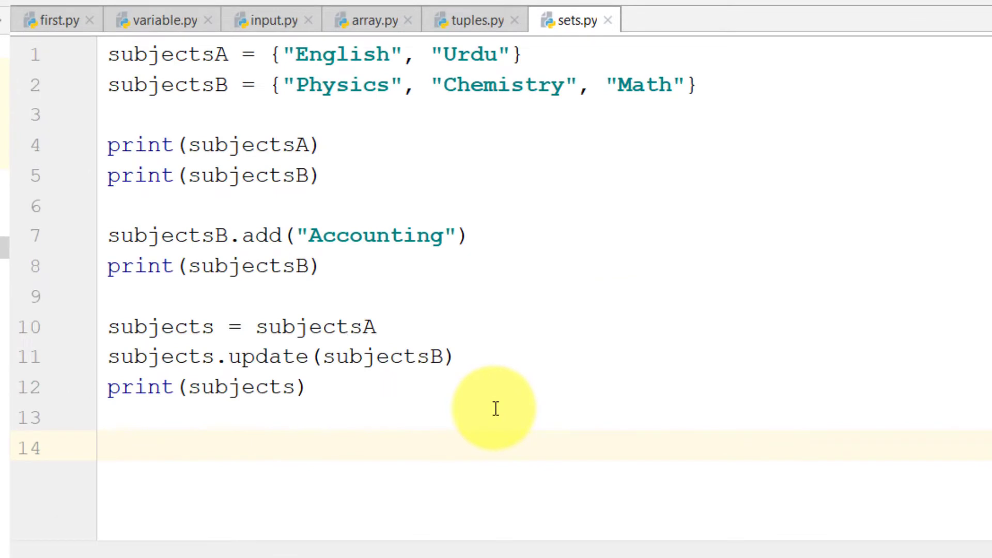
Add subjects.discard("Math") with print(subjects) and run to confirm Math is gone
{"action": "type", "text": "subje"}
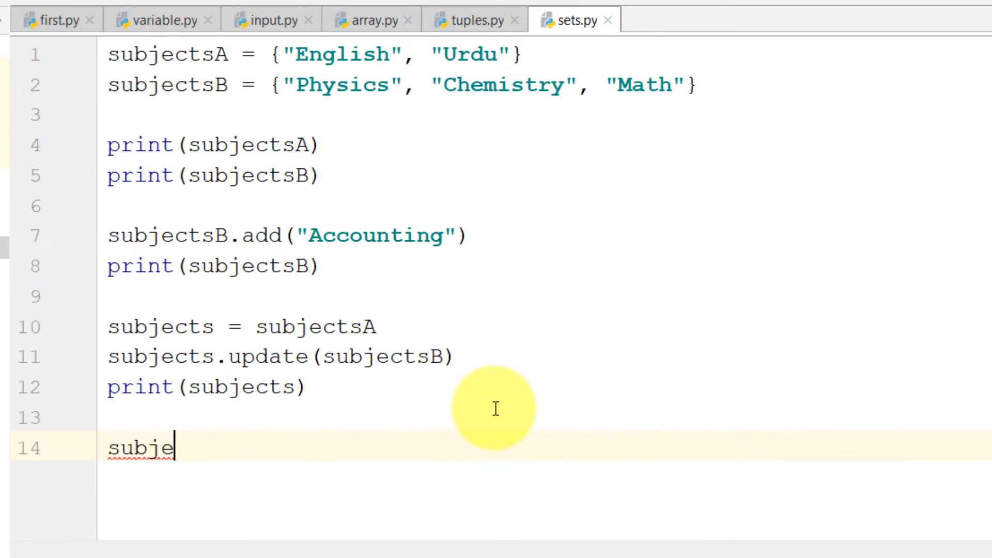
{"action": "type", "text": "cts."}
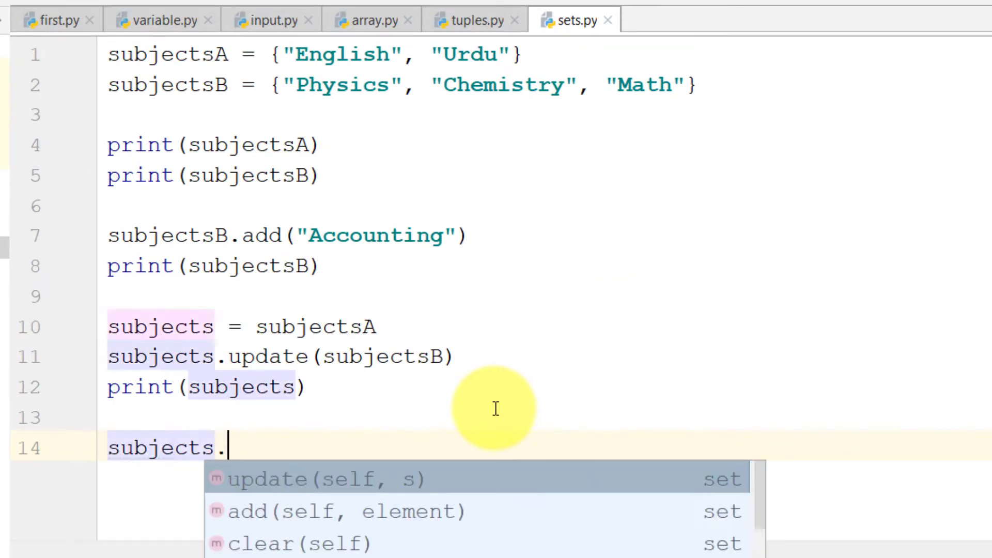
{"action": "type", "text": "discard("}
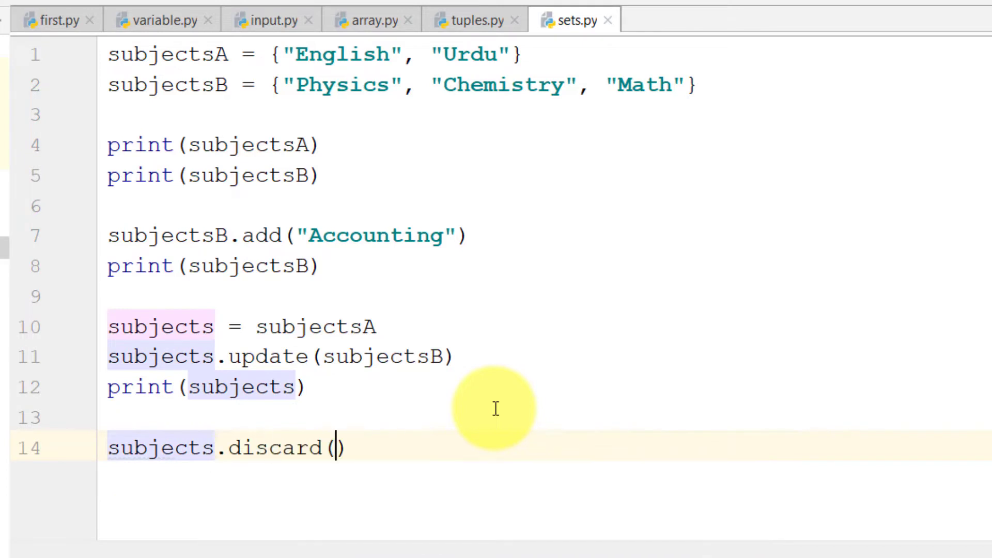
{"action": "type", "text": "\"M\""}
{"action": "type", "text": "p"}
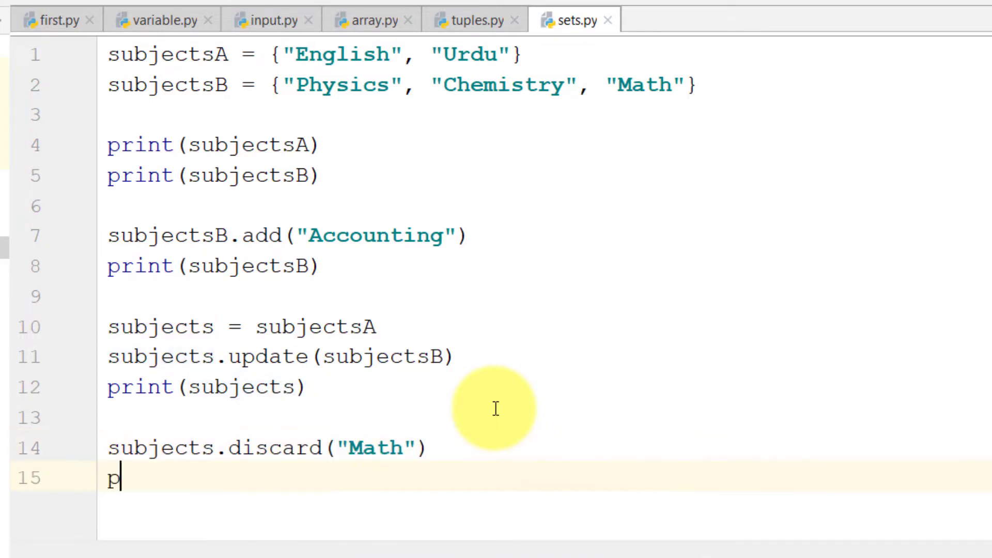
{"action": "type", "text": "rint(subjects)"}
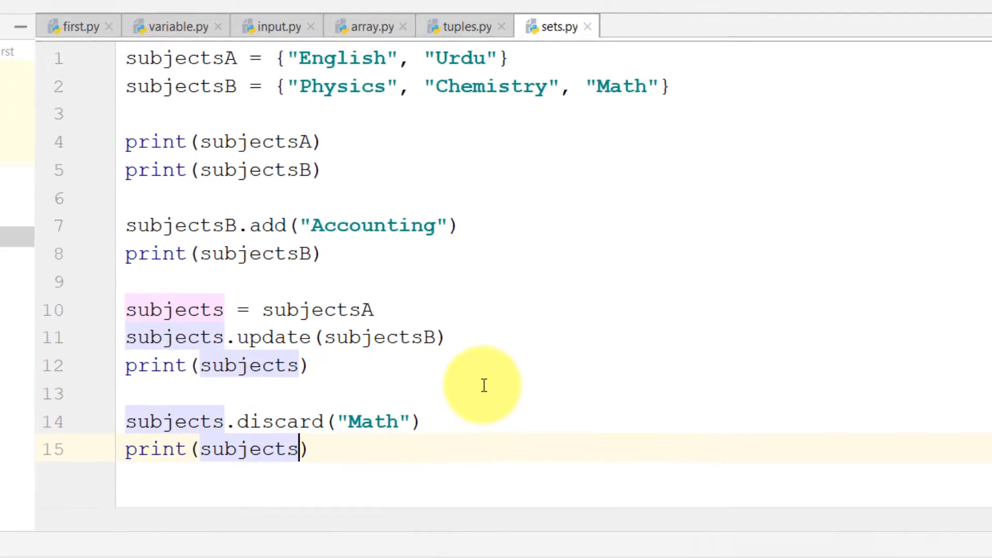
{"action": "left_click", "coordinate": [926, 38]}
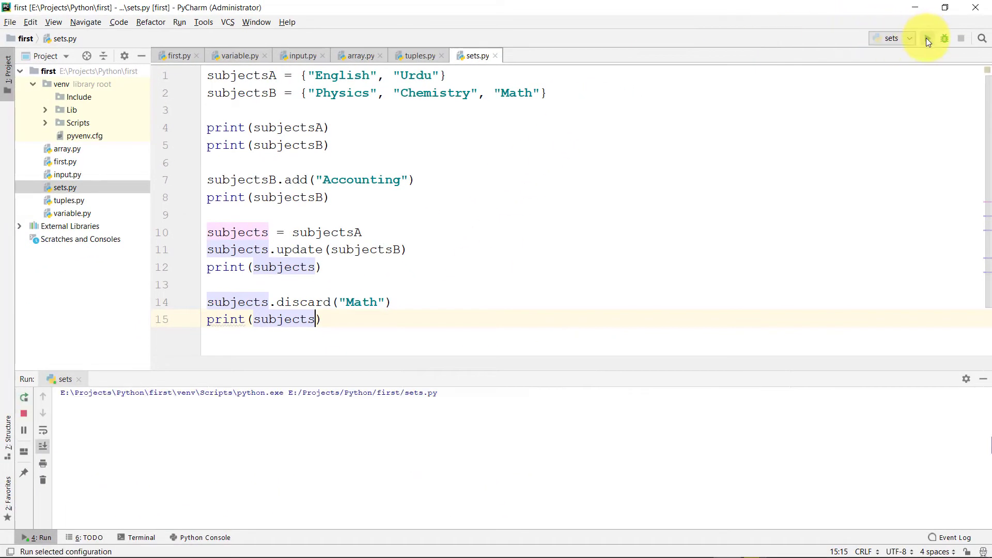
{"action": "left_click", "coordinate": [926, 39]}
{"action": "type", "text": "s"}
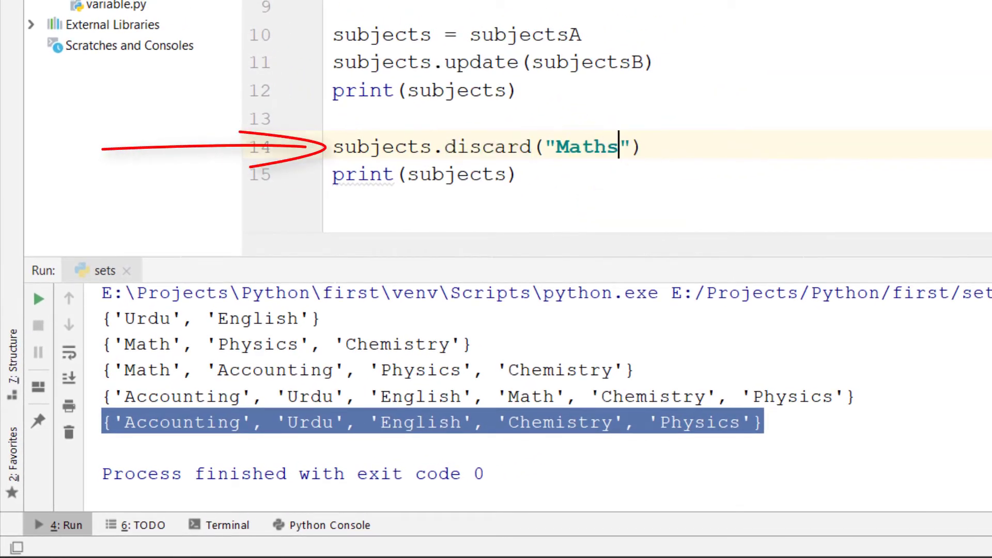
{"action": "left_click", "coordinate": [37, 299]}
{"action": "type", "text": "e"}
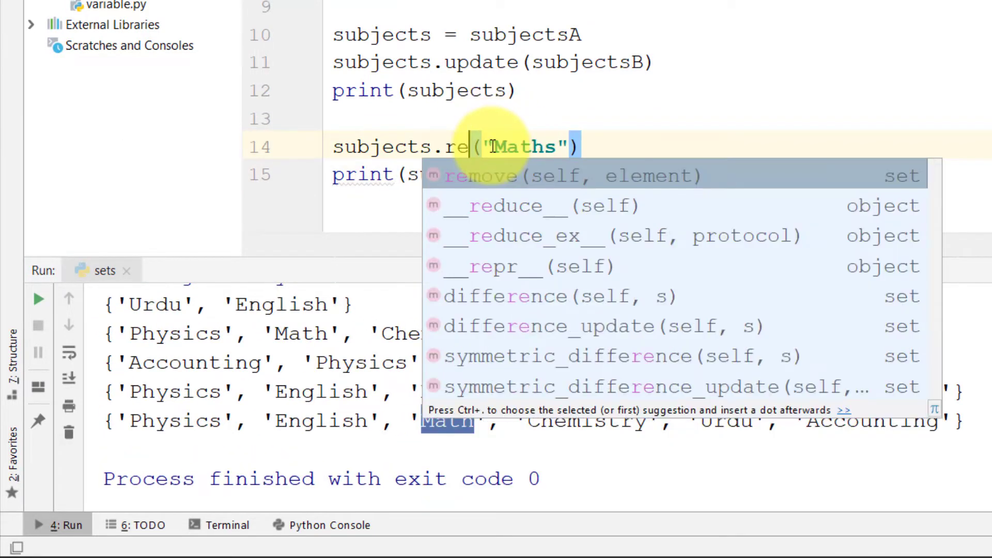
Try remove("Maths") to see the KeyError, then switch back to discard and rerun
{"action": "left_click", "coordinate": [481, 175]}
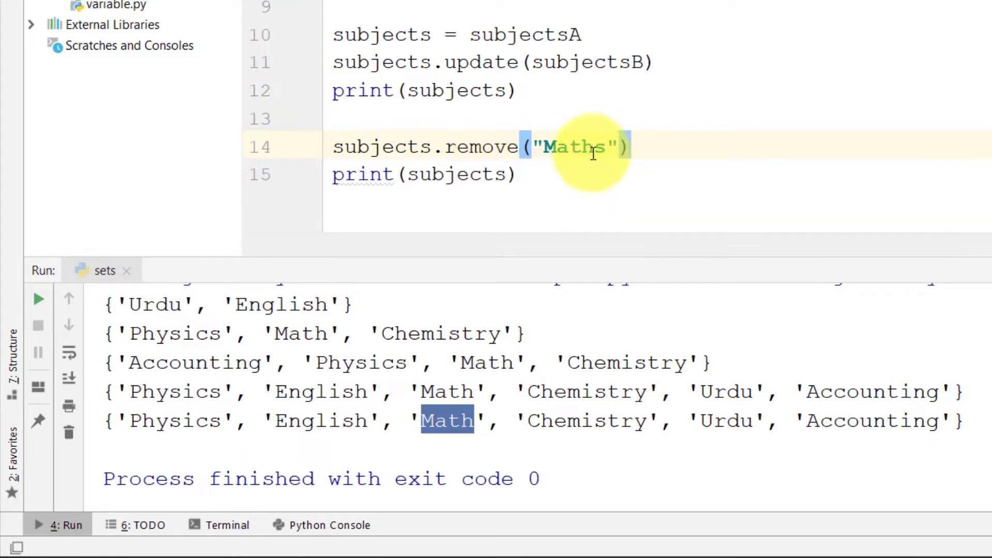
{"action": "key", "text": "Backspace"}
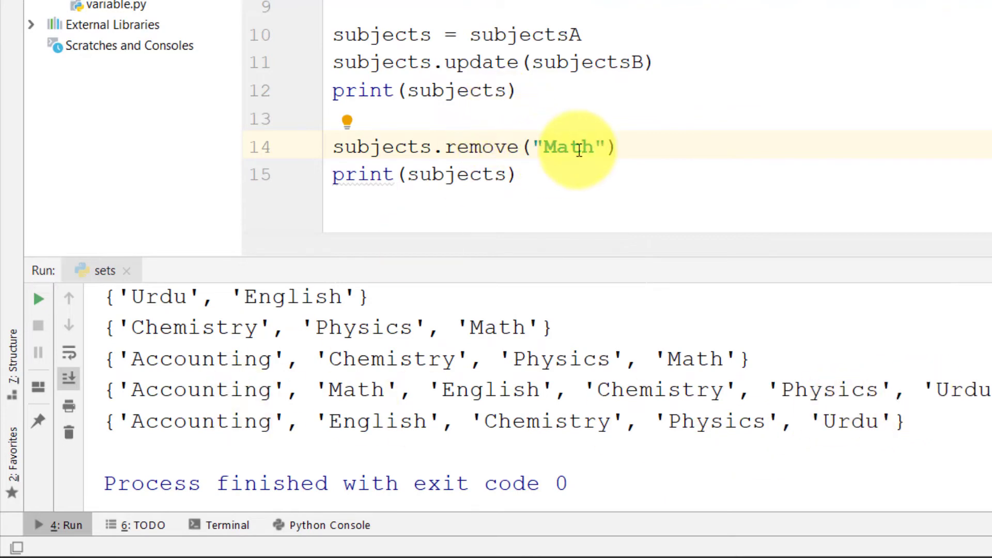
{"action": "type", "text": "s"}
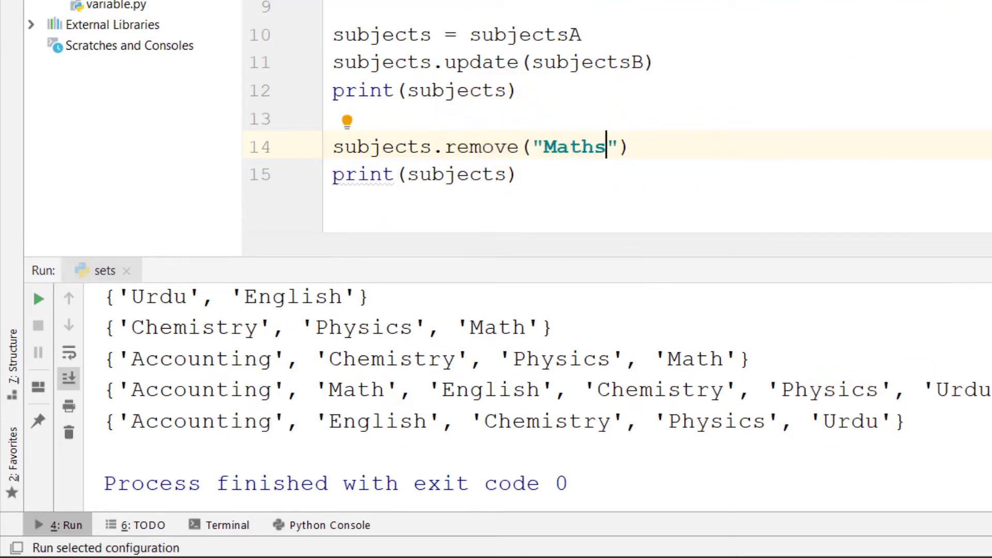
{"action": "left_click", "coordinate": [36, 299]}
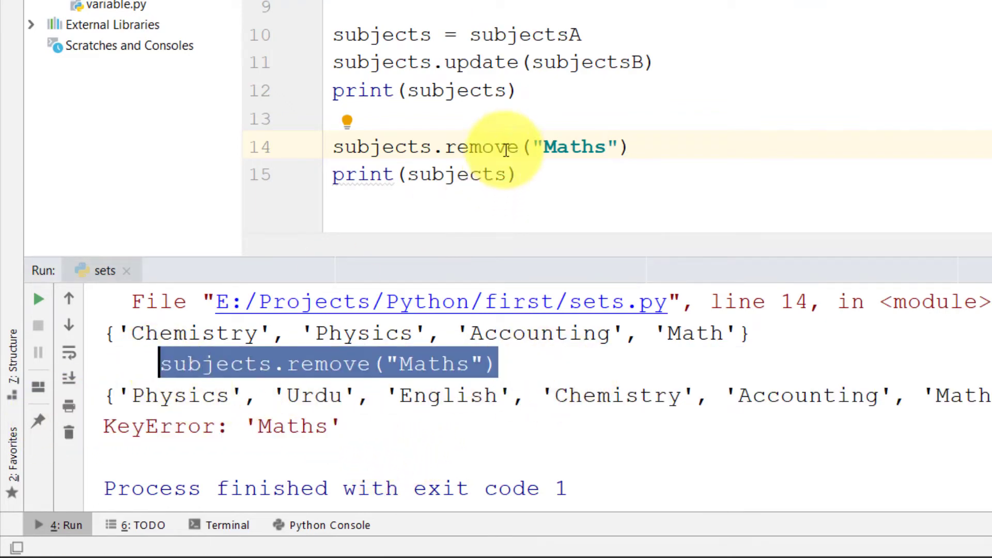
{"action": "type", "text": "discard"}
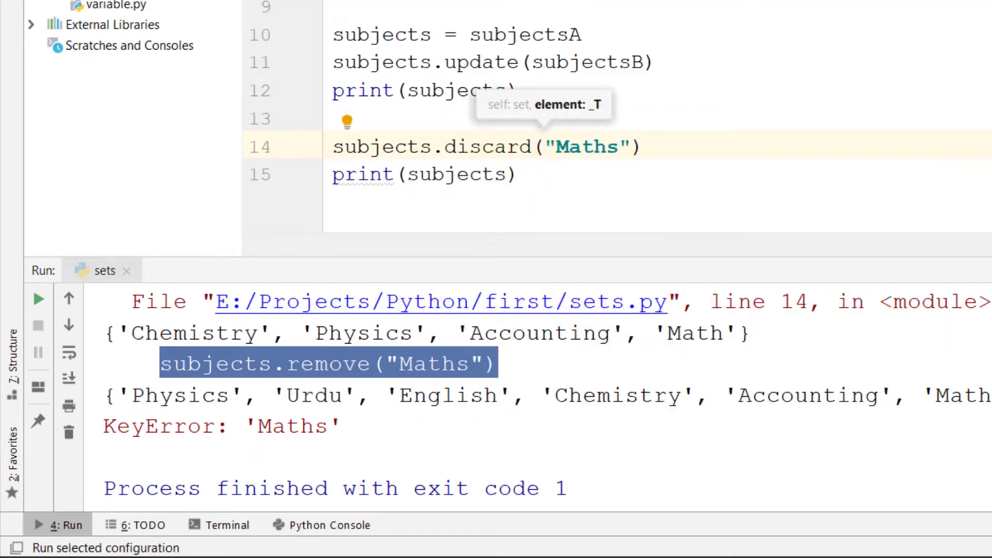
{"action": "left_click", "coordinate": [37, 299]}
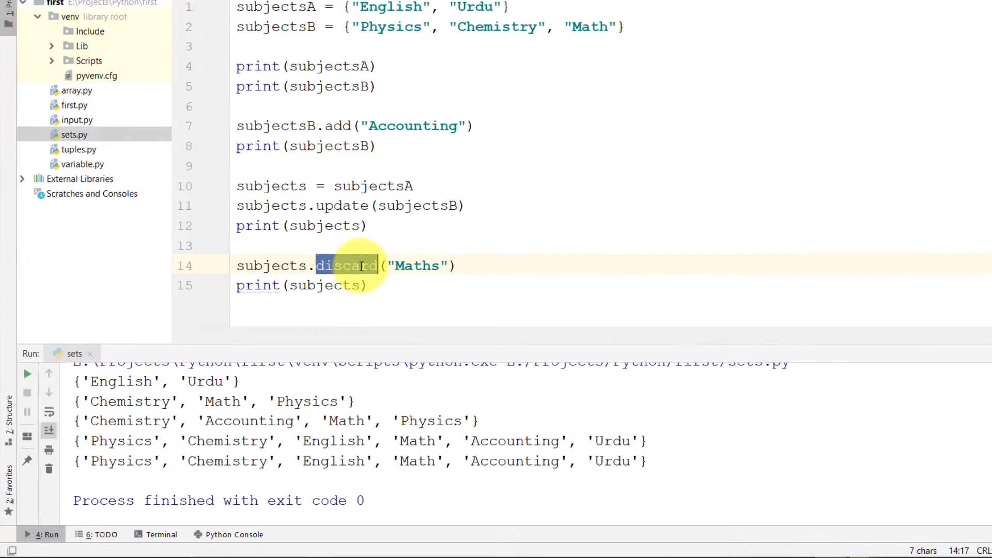
Change line 14 to subjects.pop() and run four times to see different subjects dropped
{"action": "type", "text": "pop("}
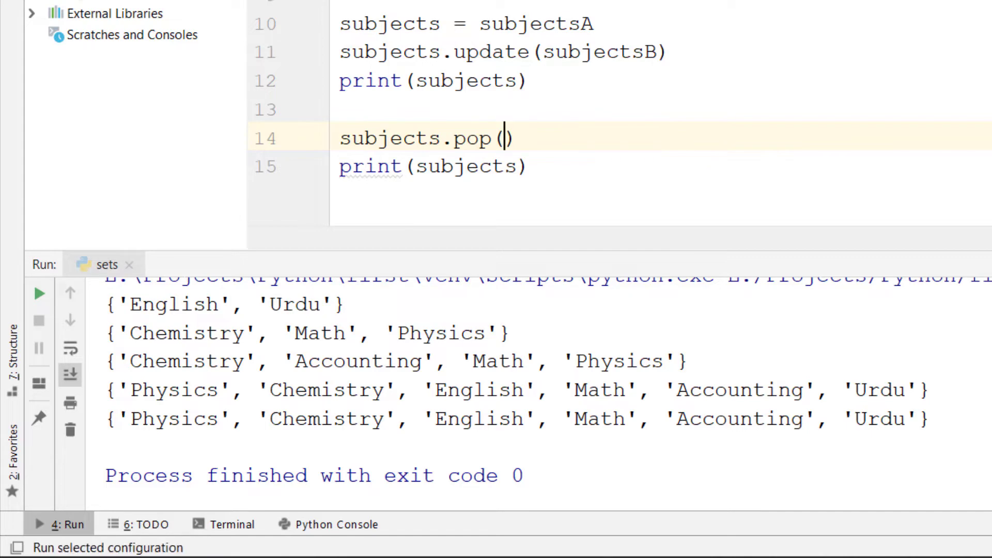
{"action": "left_click", "coordinate": [37, 294]}
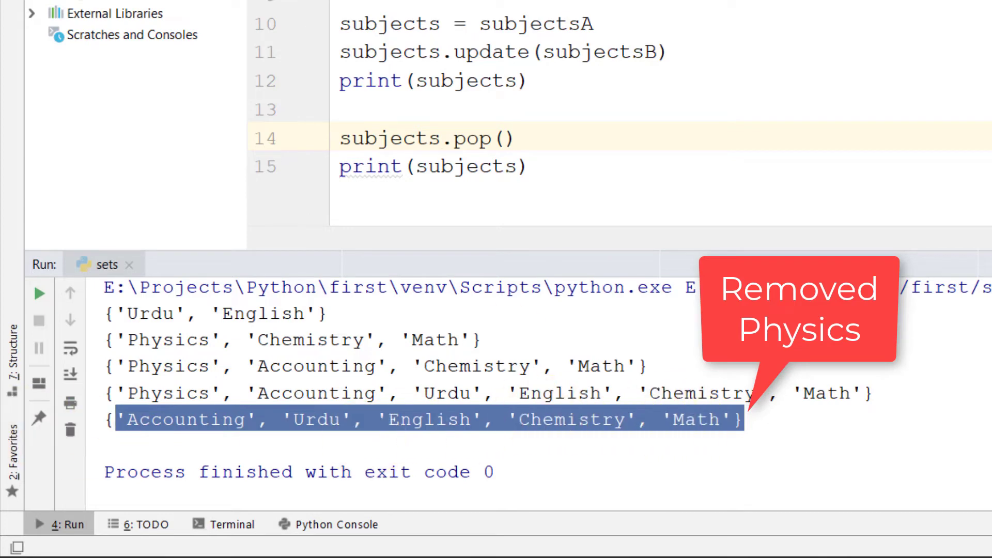
{"action": "left_click", "coordinate": [37, 294]}
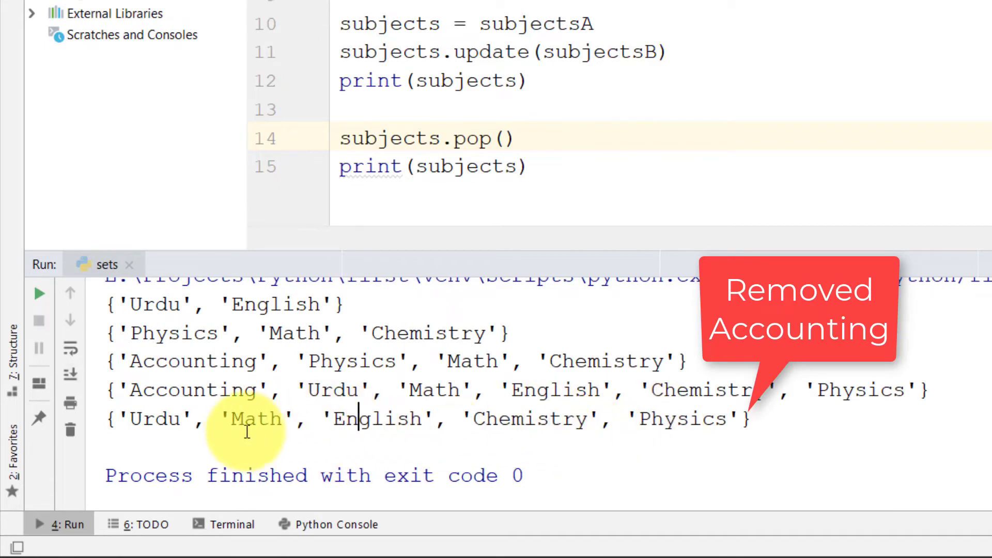
{"action": "left_click", "coordinate": [37, 293]}
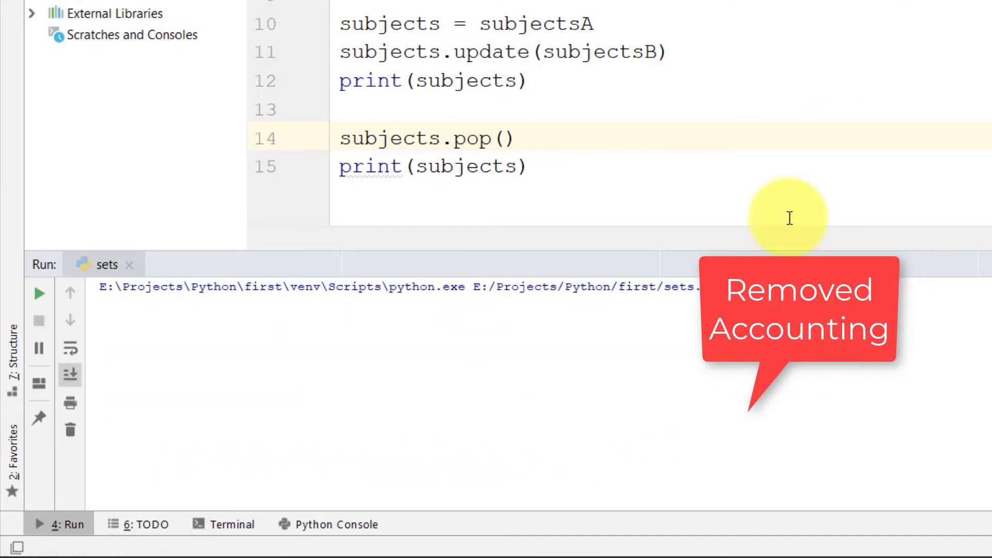
{"action": "left_click", "coordinate": [37, 293]}
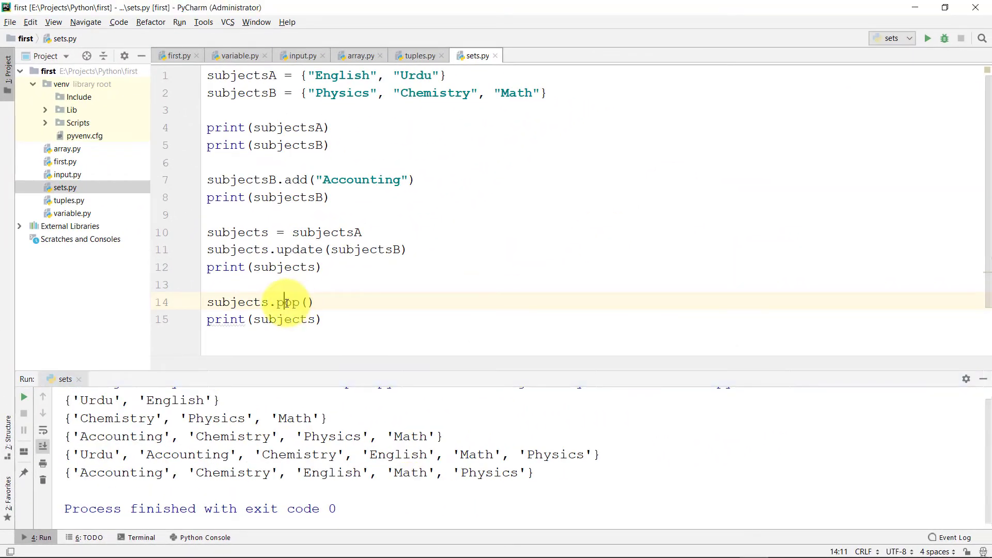
Change line 14 to subjects.clear() so the final print shows set()
{"action": "type", "text": "clear"}
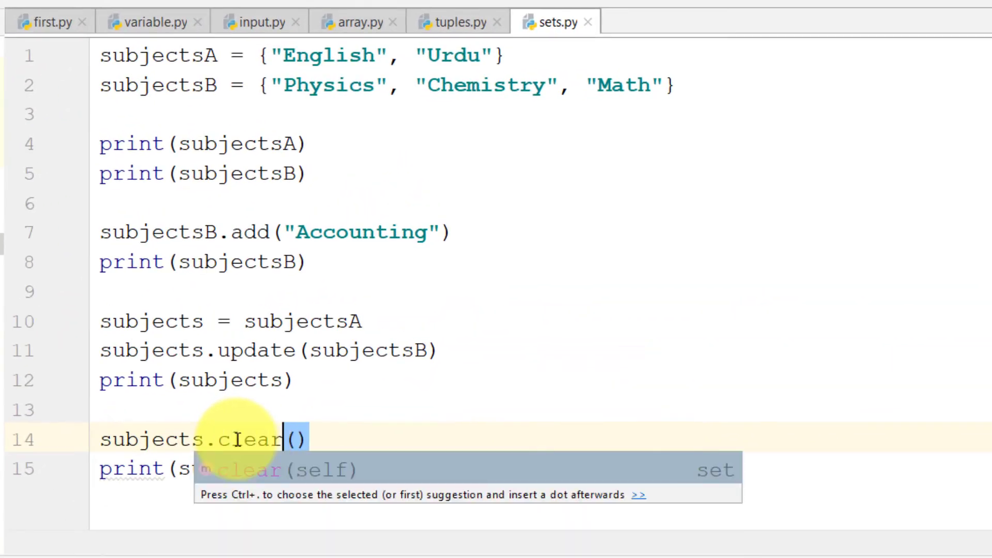
{"action": "left_click", "coordinate": [944, 39]}
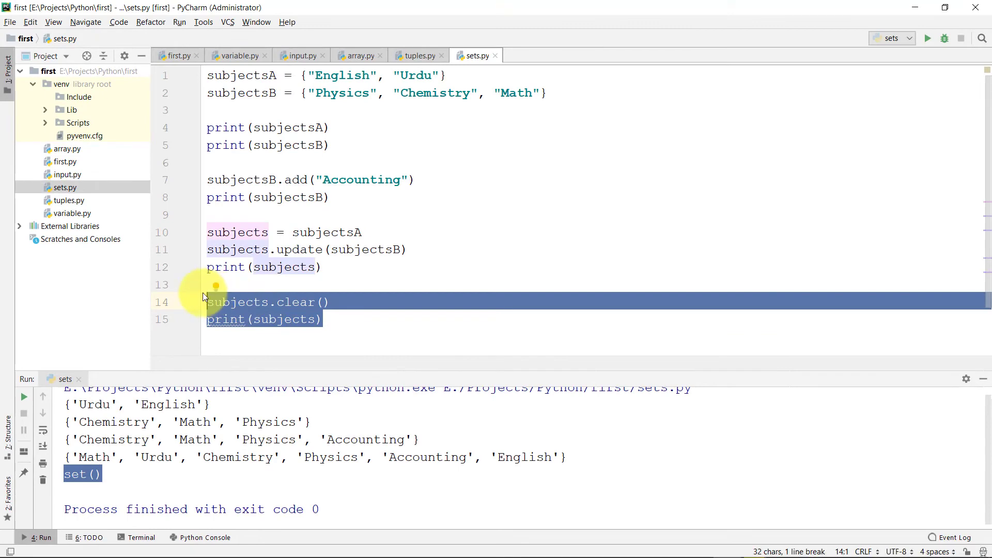
Replace the clear and print lines with print("Maths" in subjects) and run it, outputting False
{"action": "key", "text": "Delete"}
{"action": "type", "text": "print"}
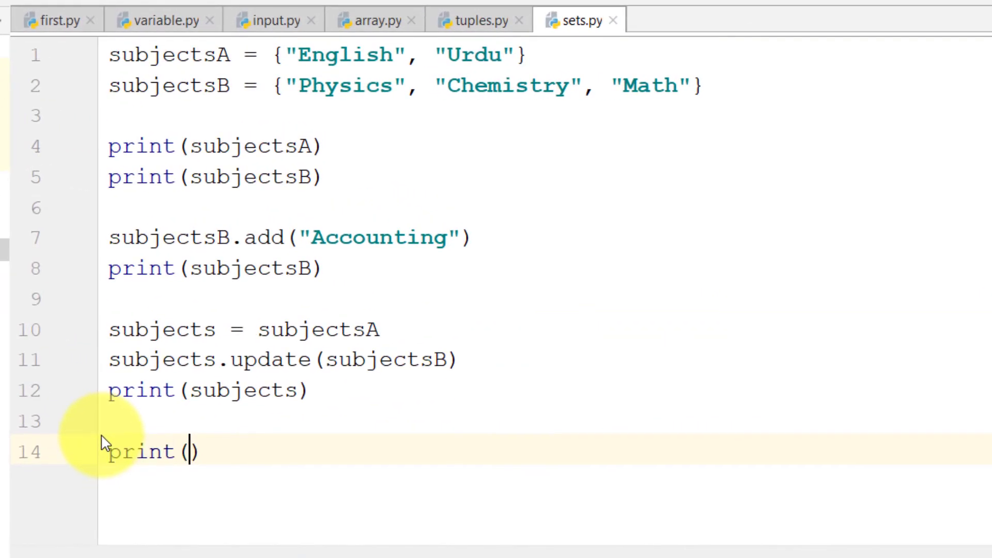
{"action": "type", "text": "\"Math\""}
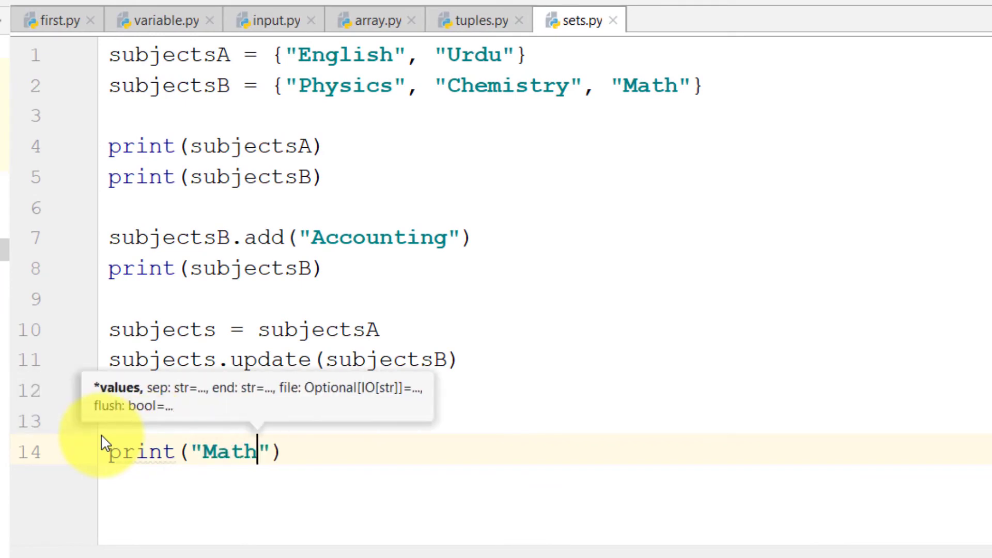
{"action": "type", "text": "in subjects"}
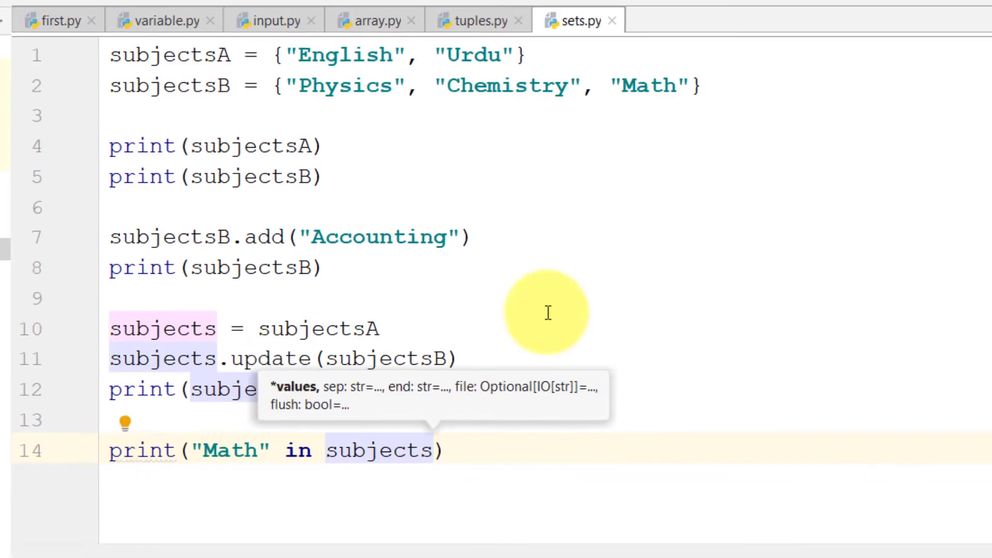
{"action": "left_click", "coordinate": [42, 264]}
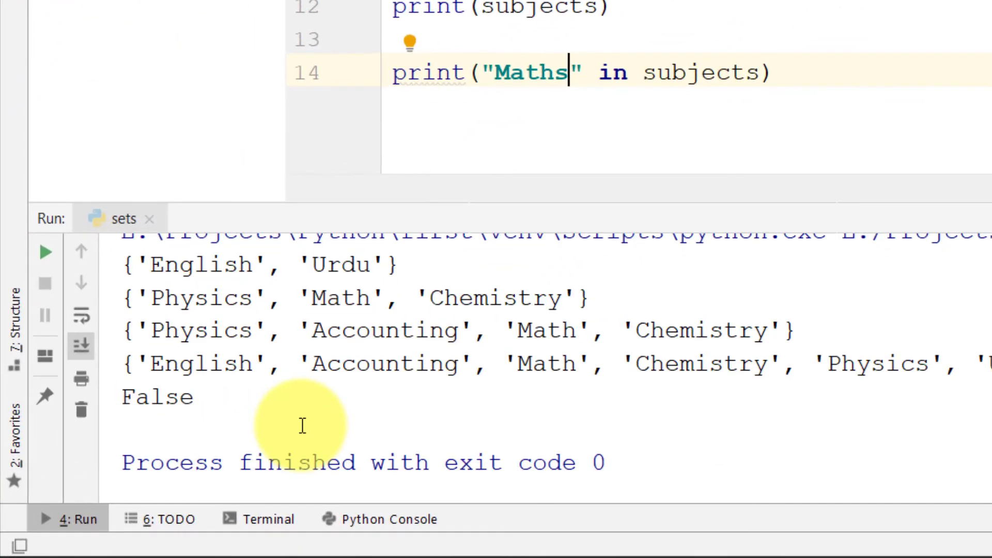
Change the membership test to "English" and rerun, outputting True
{"action": "double_click", "coordinate": [530, 71]}
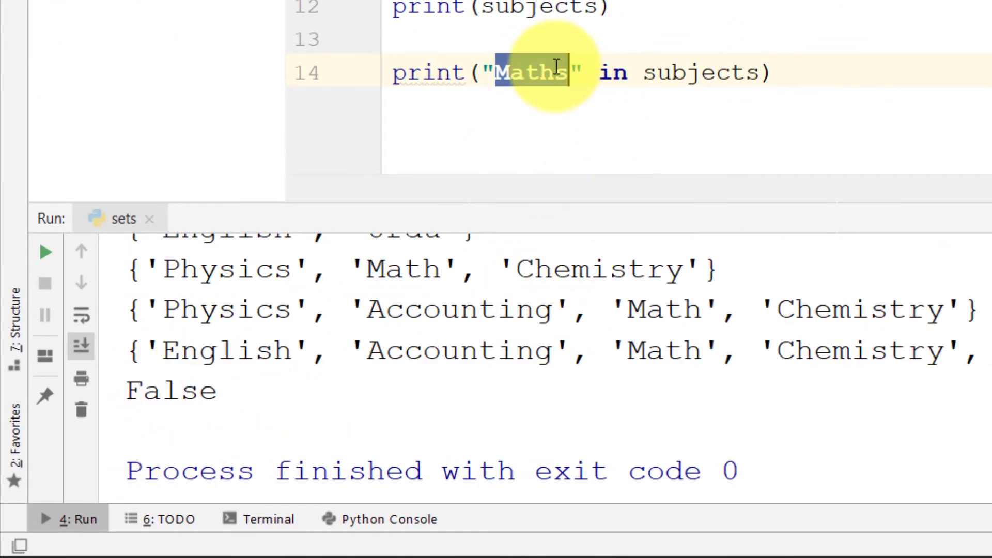
{"action": "type", "text": "English"}
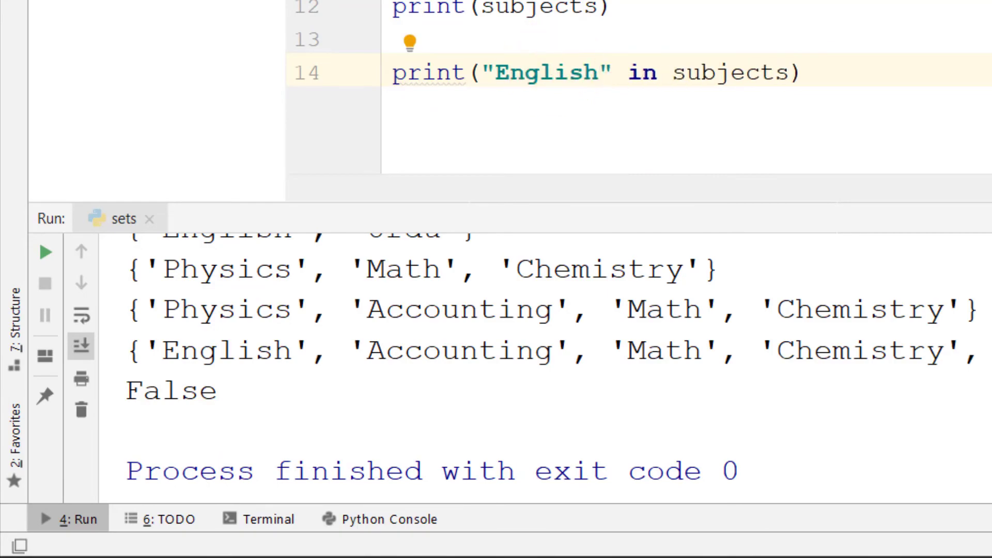
{"action": "left_click", "coordinate": [38, 291]}
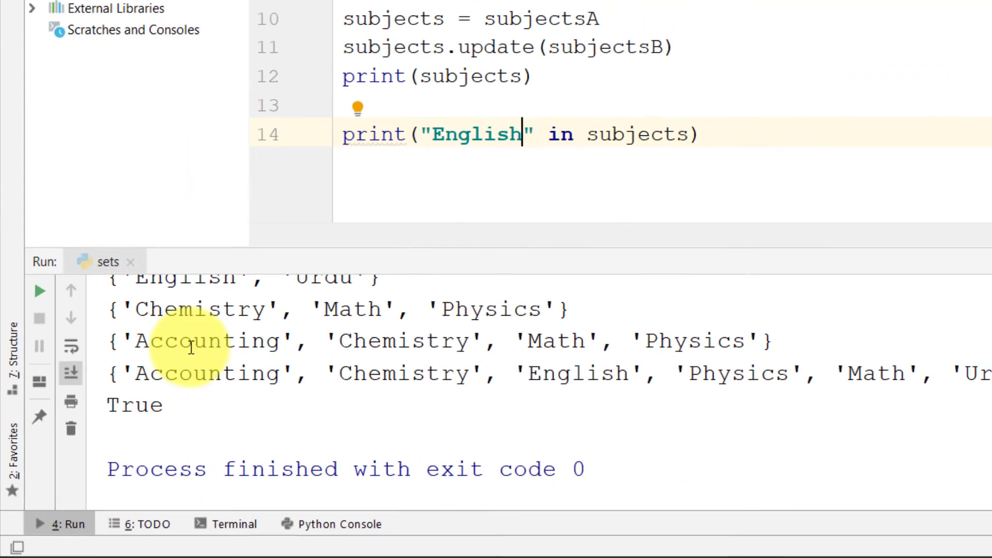